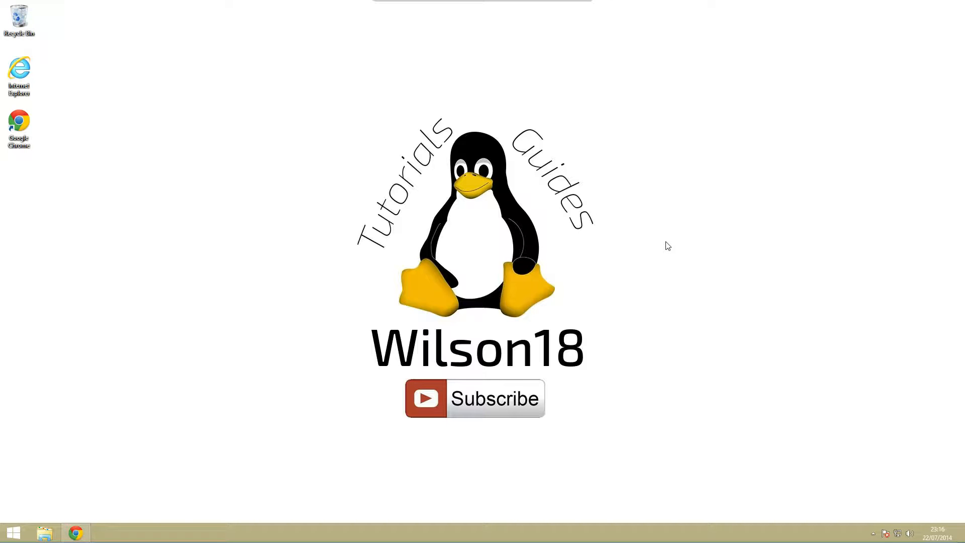
{"action": "mouse_move", "coordinate": [812, 279]}
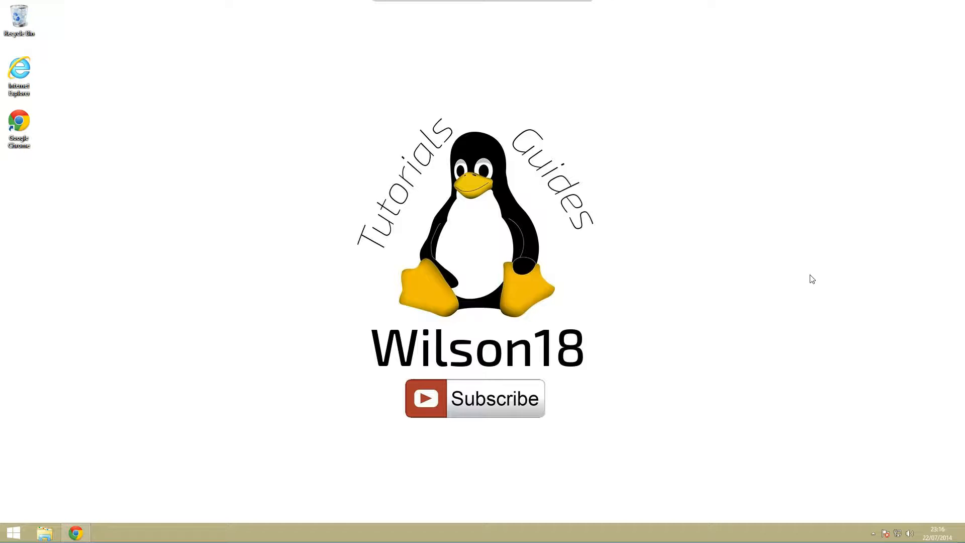
{"action": "mouse_move", "coordinate": [660, 290]}
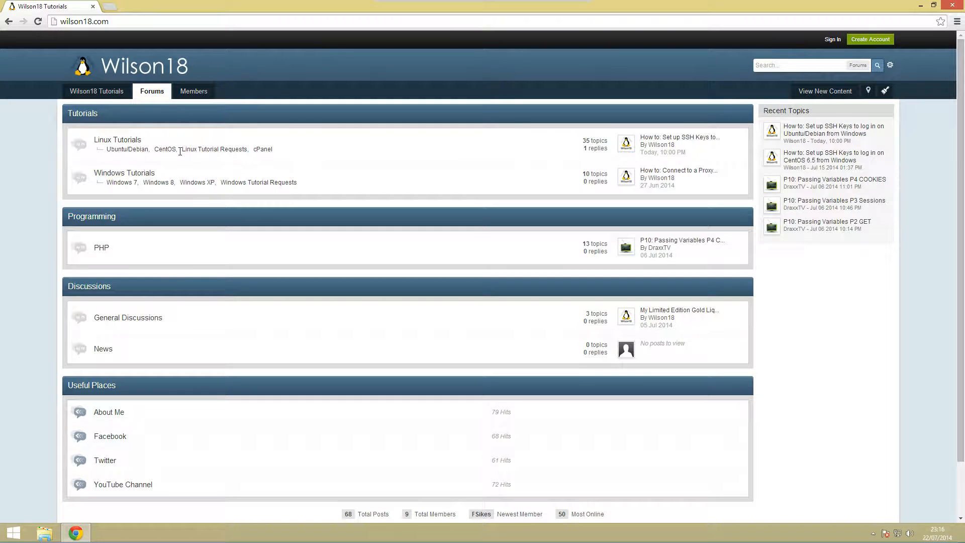
Step: Open the Ubuntu/Debian SSH Keys tutorial, start the PuTTY download and go to putty.org
{"action": "left_click", "coordinate": [128, 149]}
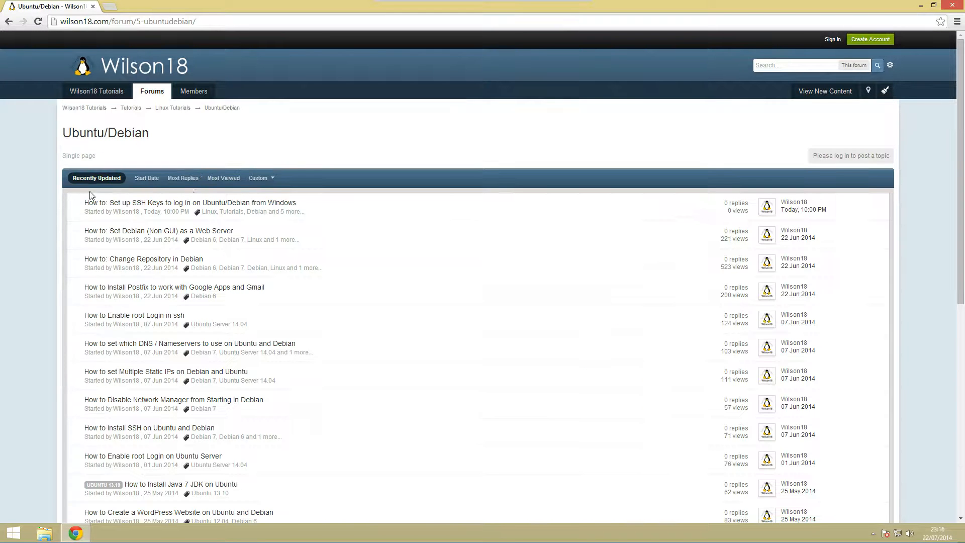
{"action": "mouse_move", "coordinate": [229, 202]}
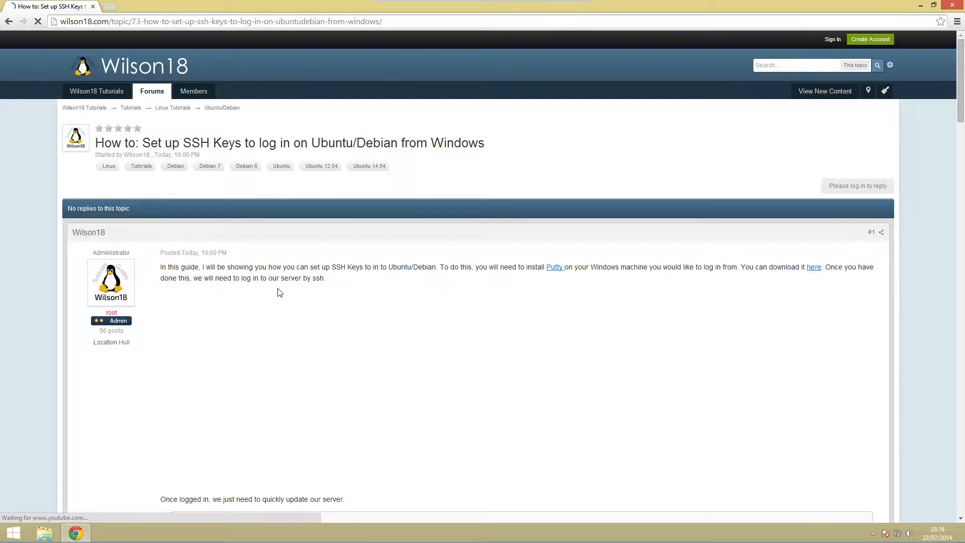
{"action": "scroll", "scroll_direction": "down", "scroll_amount": 3}
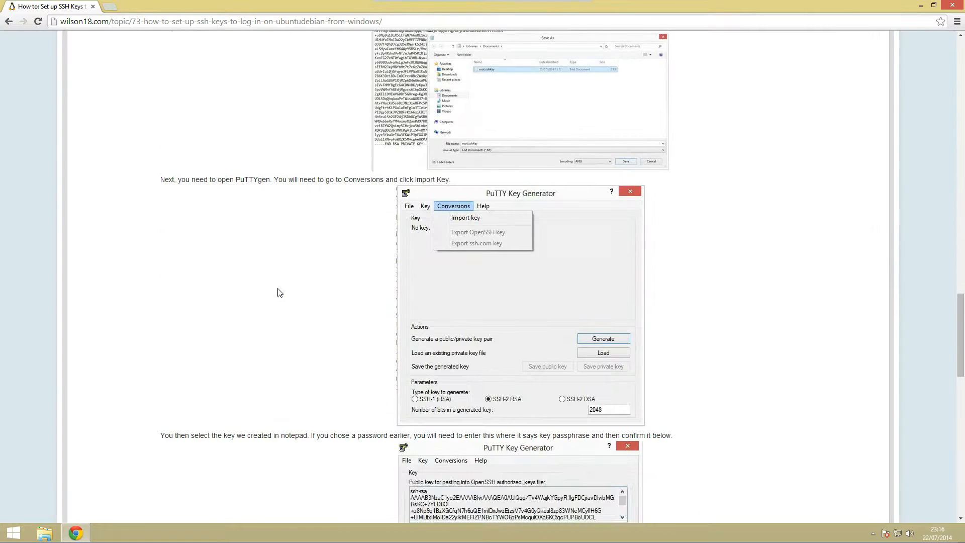
{"action": "scroll", "scroll_direction": "down", "scroll_amount": 3}
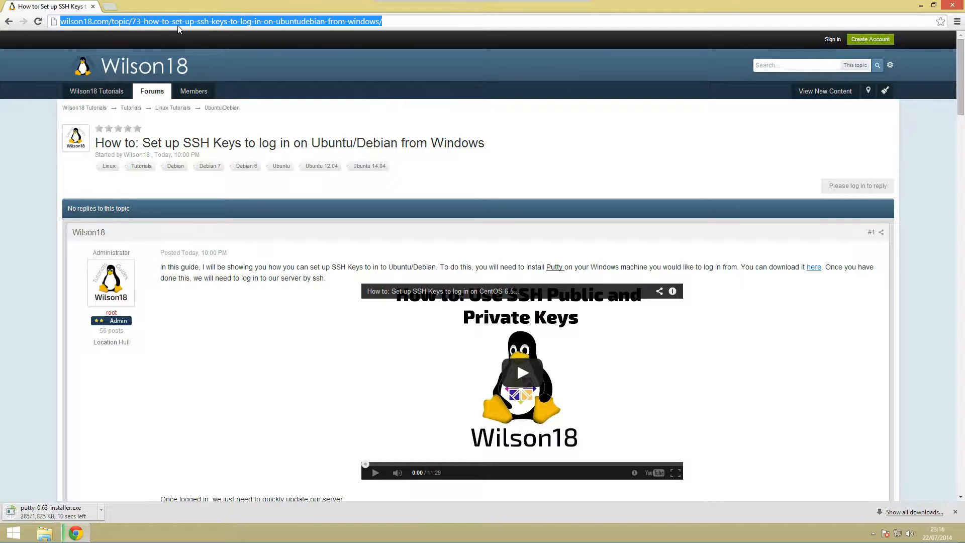
{"action": "type", "text": "putty.org"}
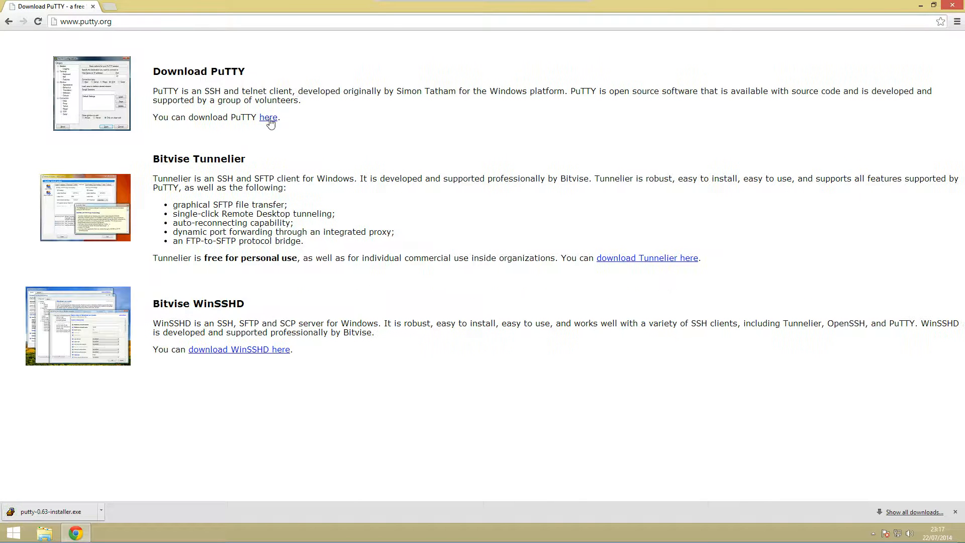
Step: Run the PuTTY 0.63 installer through the Setup wizard, then close the README Notepad window
{"action": "left_click", "coordinate": [268, 117]}
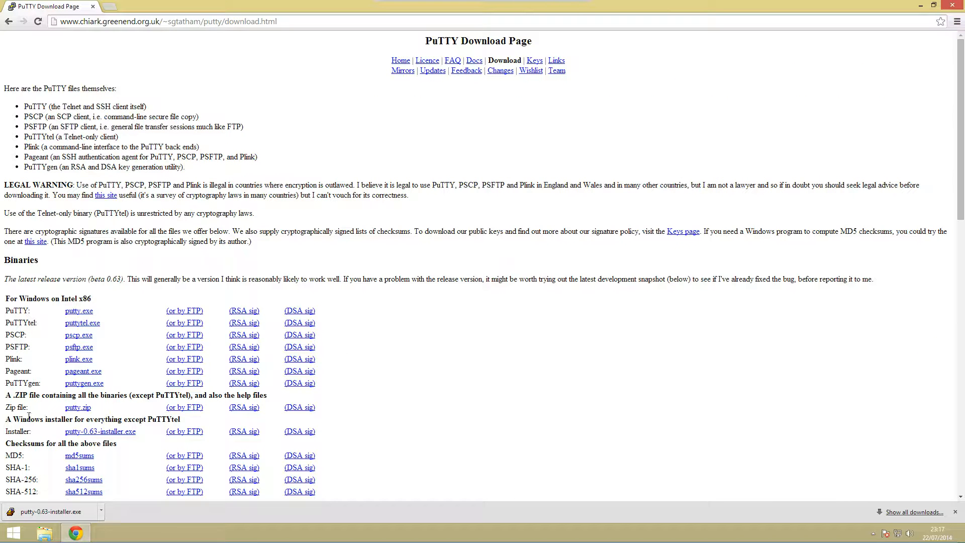
{"action": "mouse_move", "coordinate": [366, 441]}
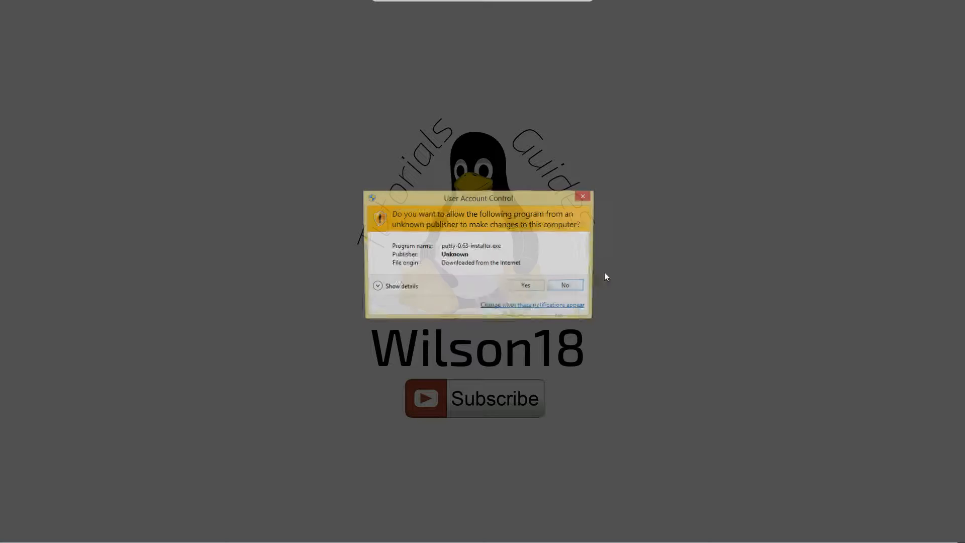
{"action": "left_click", "coordinate": [525, 284]}
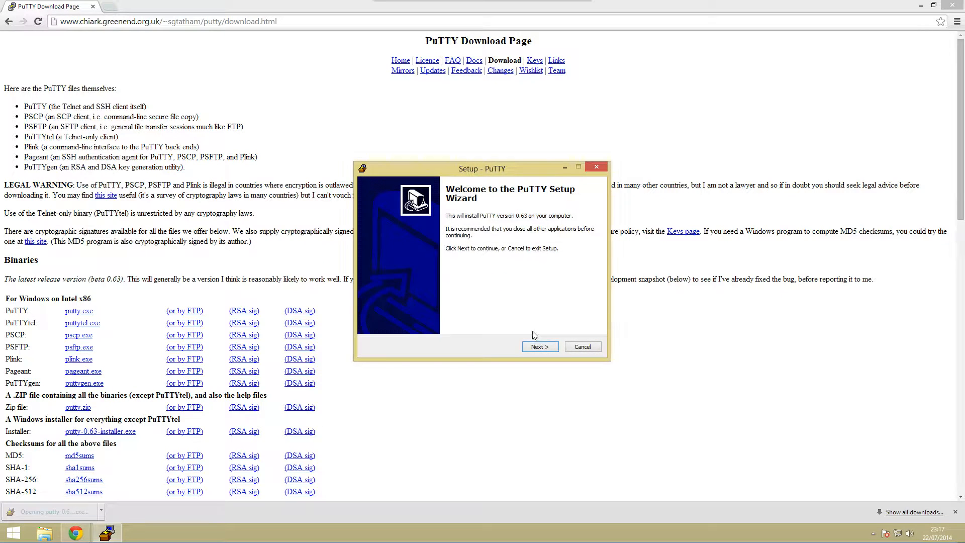
{"action": "left_click", "coordinate": [539, 347]}
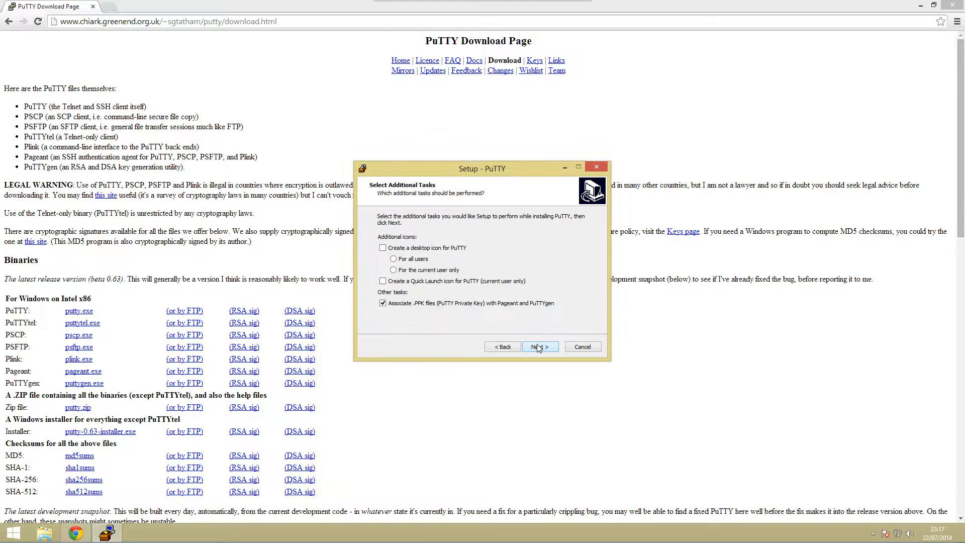
{"action": "left_click", "coordinate": [539, 346]}
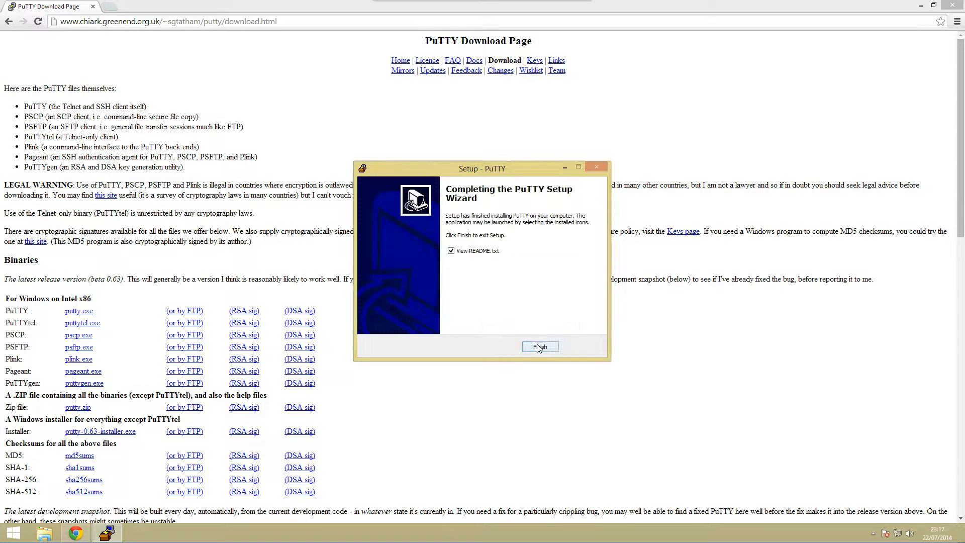
{"action": "left_click", "coordinate": [540, 347]}
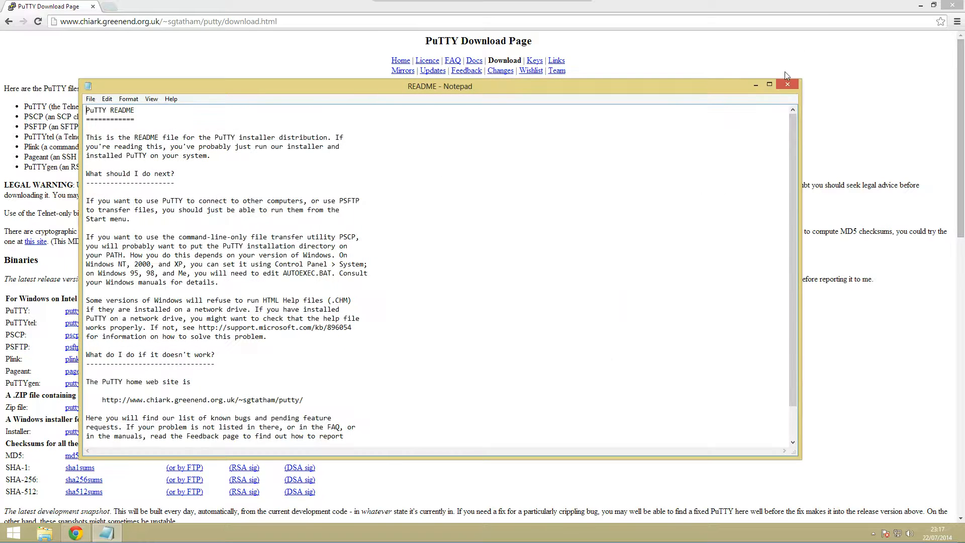
{"action": "left_click", "coordinate": [786, 85]}
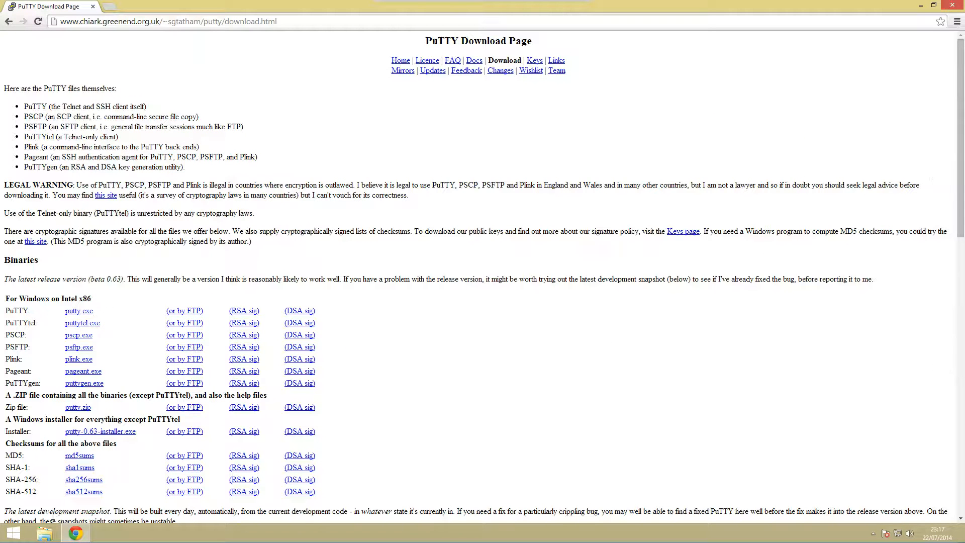
{"action": "left_click", "coordinate": [12, 532]}
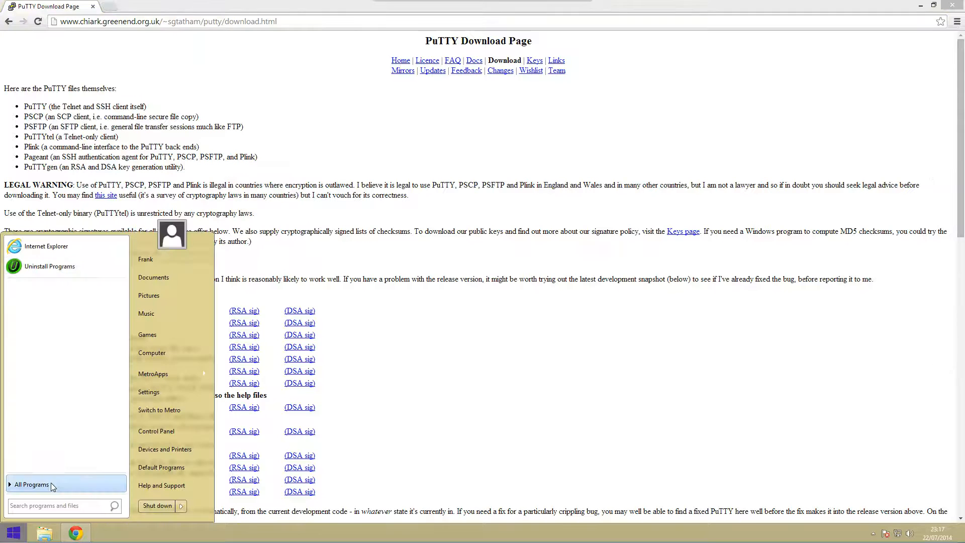
{"action": "left_click", "coordinate": [31, 484]}
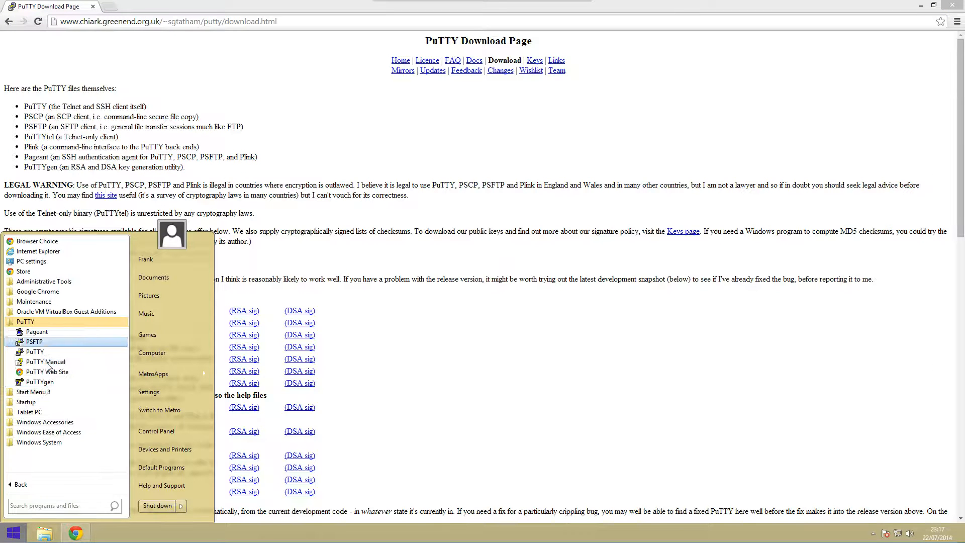
{"action": "mouse_move", "coordinate": [35, 351]}
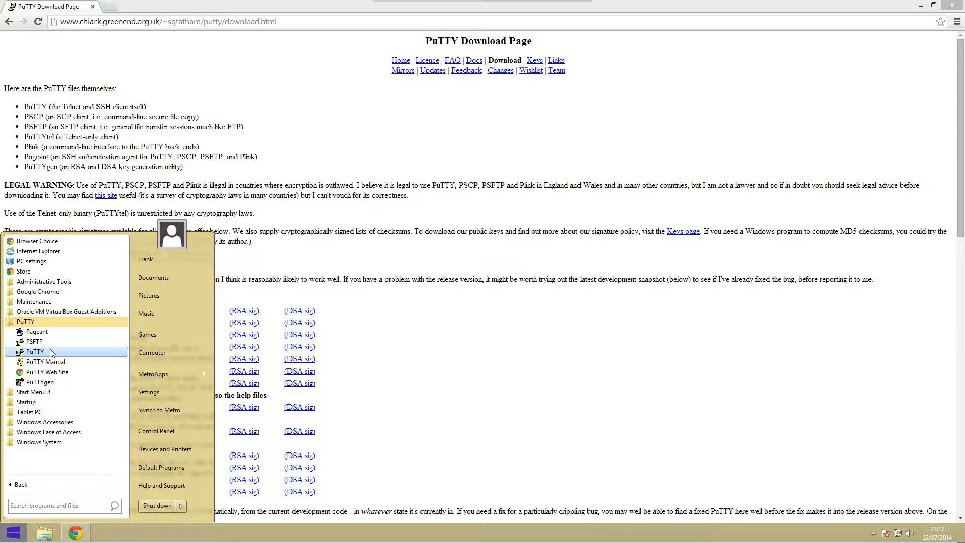
{"action": "left_click", "coordinate": [36, 352]}
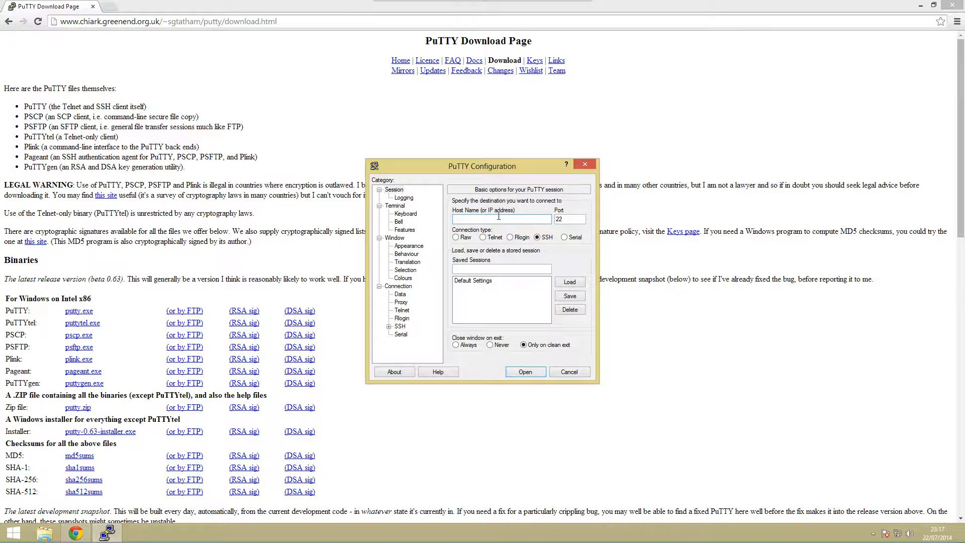
{"action": "type", "text": "root@"}
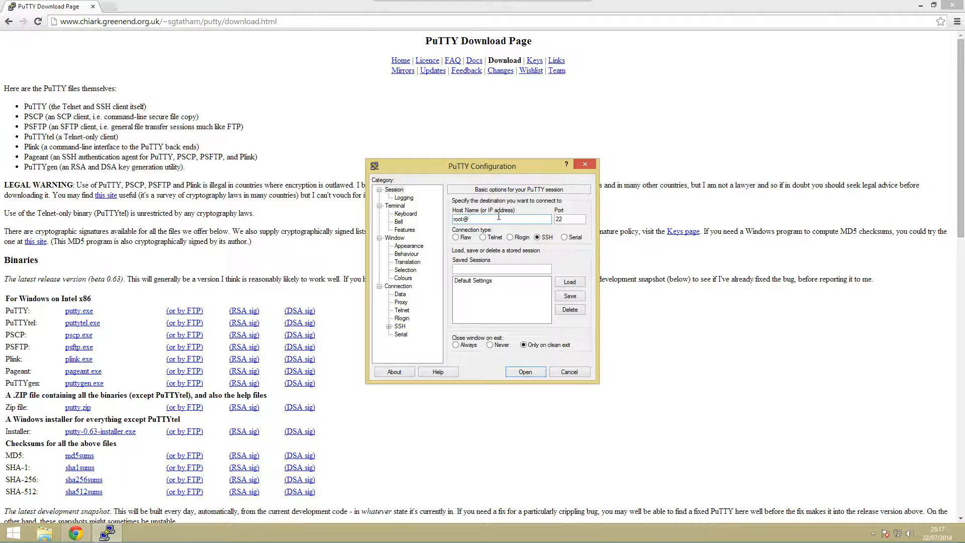
{"action": "type", "text": "192.16"}
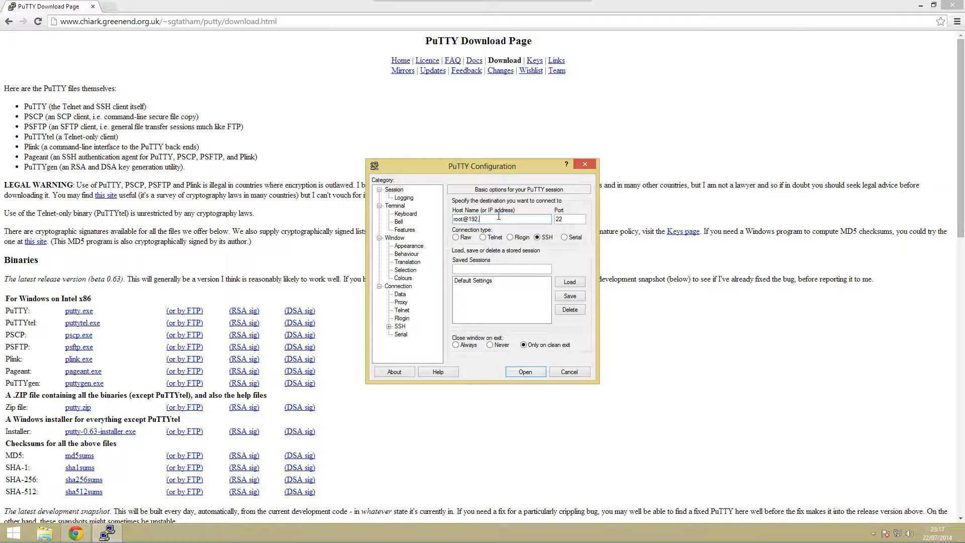
{"action": "type", "text": "99.206.64"}
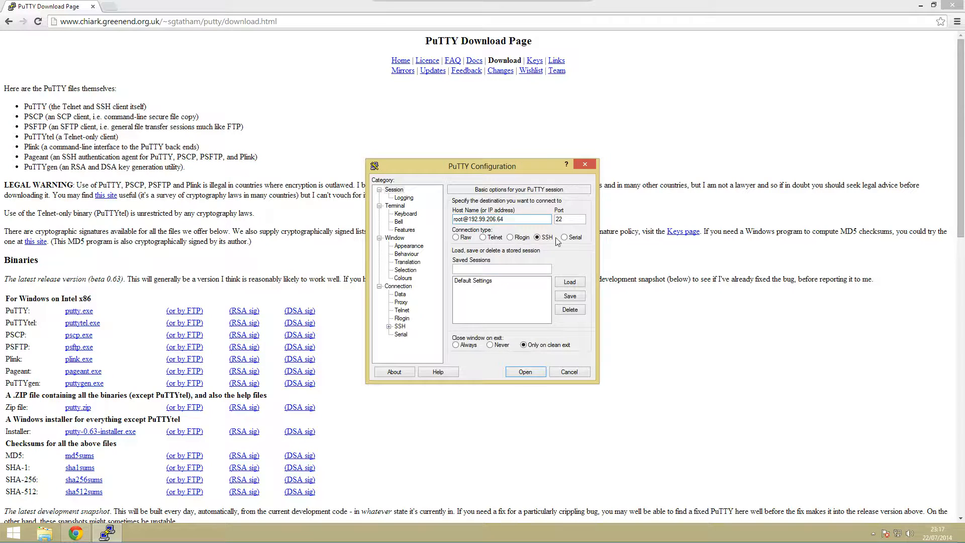
Step: Save the connection as a session named SSH-Tutorial
{"action": "left_click", "coordinate": [501, 270]}
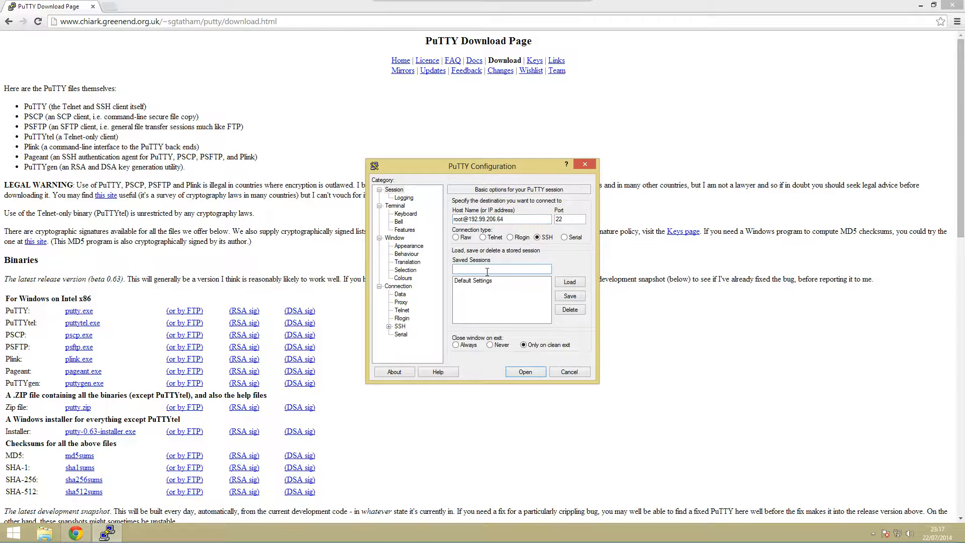
{"action": "type", "text": "SSH-Tutorial"}
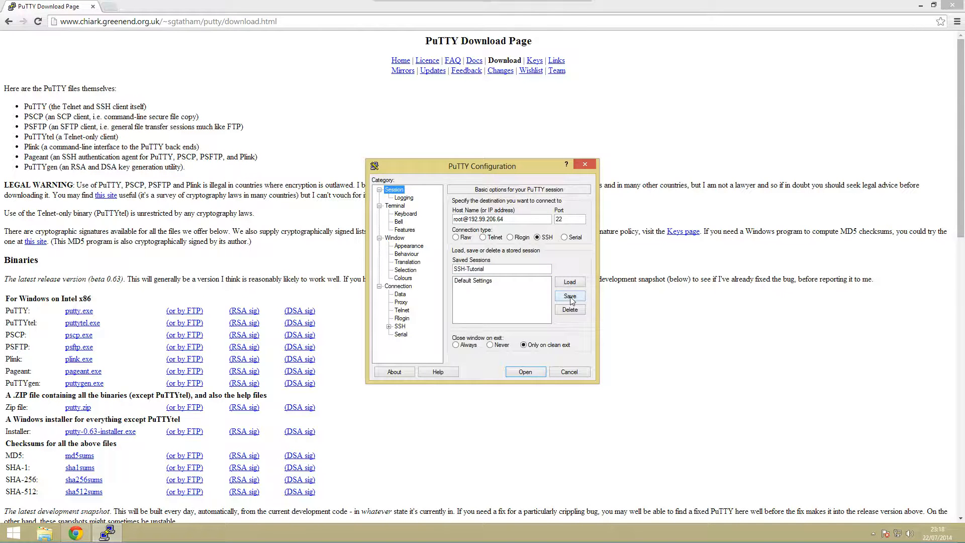
{"action": "left_click", "coordinate": [525, 371]}
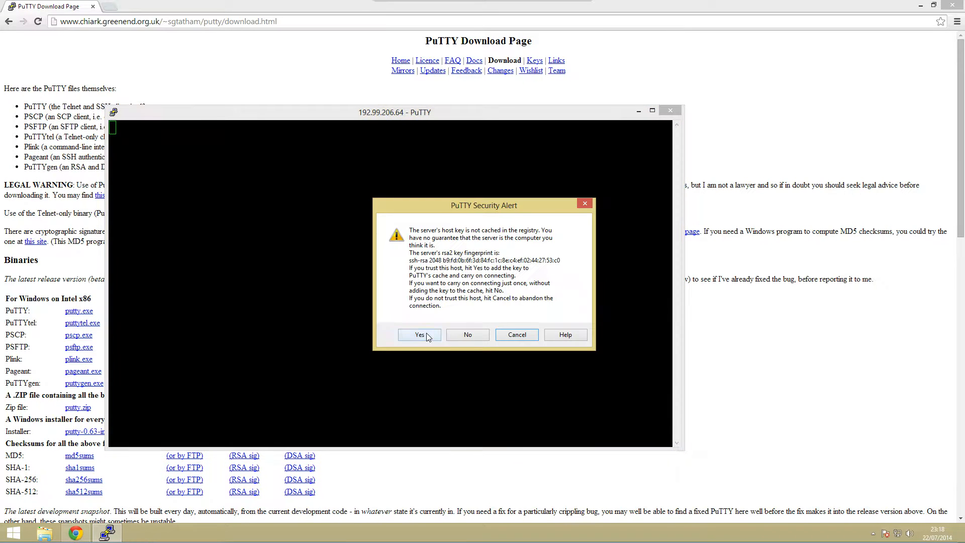
Step: Trust the host key, log in as root and run apt-get update; apt-get upgrade, then ssh-keygen
{"action": "left_click", "coordinate": [419, 334]}
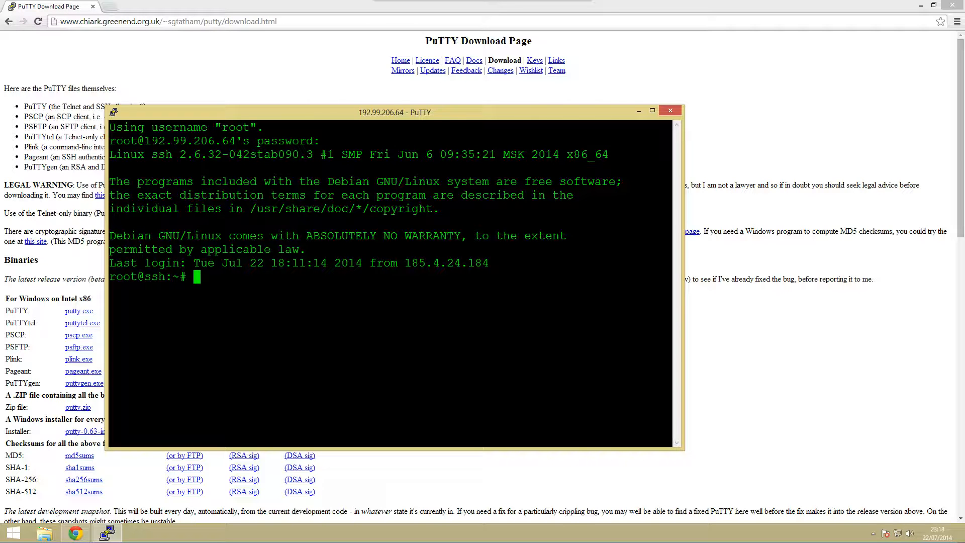
{"action": "type", "text": "apt-get update; apt-get upgrade"}
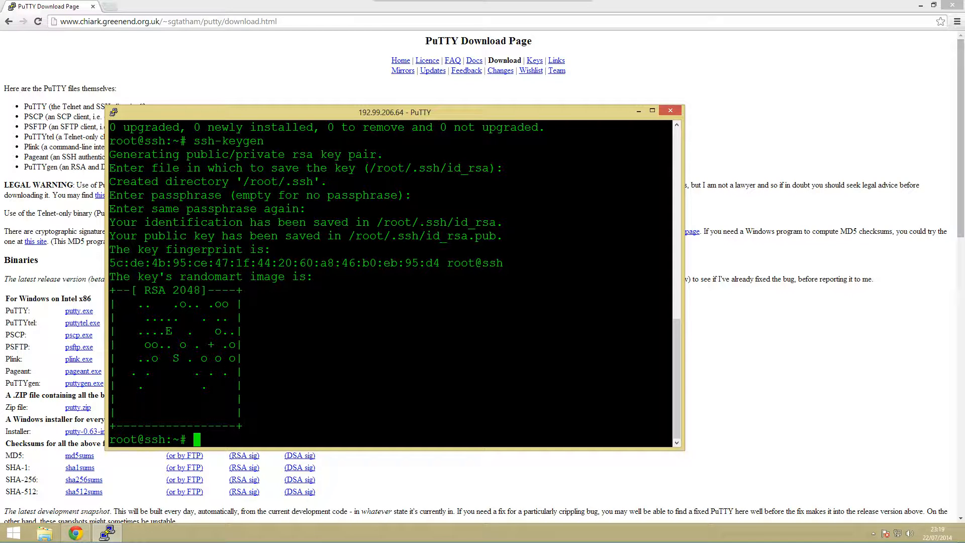
Step: Chmod ~/.ssh to 700 and its keys to 600, then append id_rsa.pub to authorized_keys
{"action": "type", "text": "cd ~/.ssh; ls; chmod 700 ~/.ssh; chmod 600 ~/.ssh/*"}
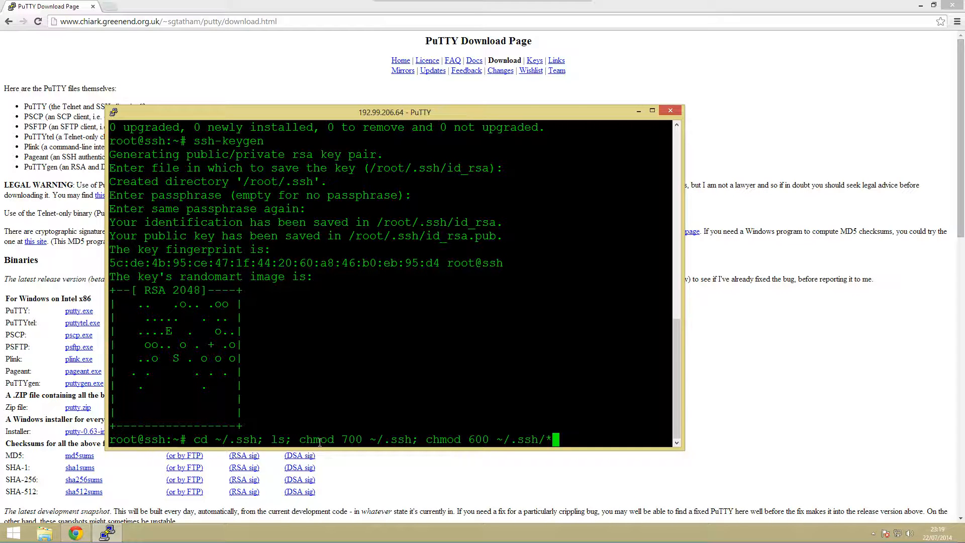
{"action": "left_click_drag", "start_coordinate": [191, 439], "coordinate": [263, 439]}
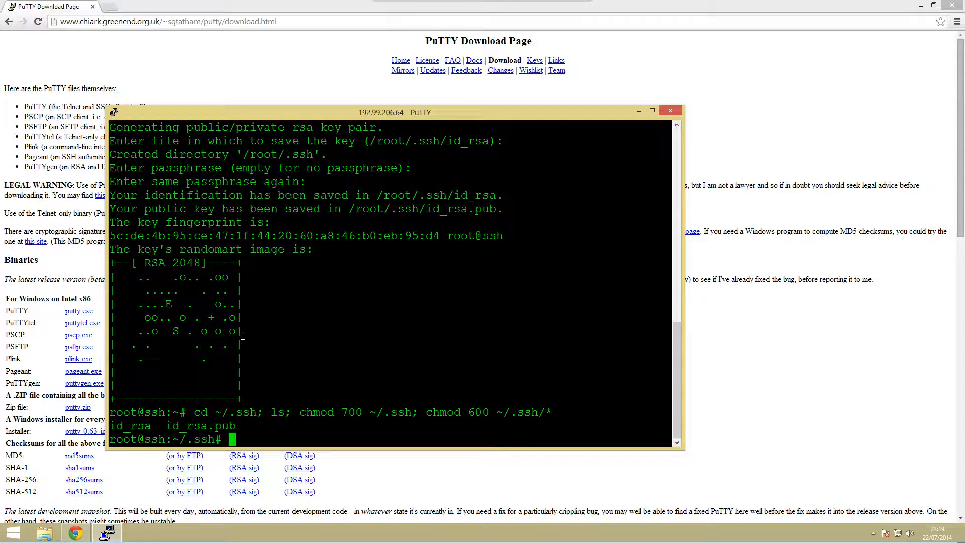
{"action": "mouse_move", "coordinate": [368, 350]}
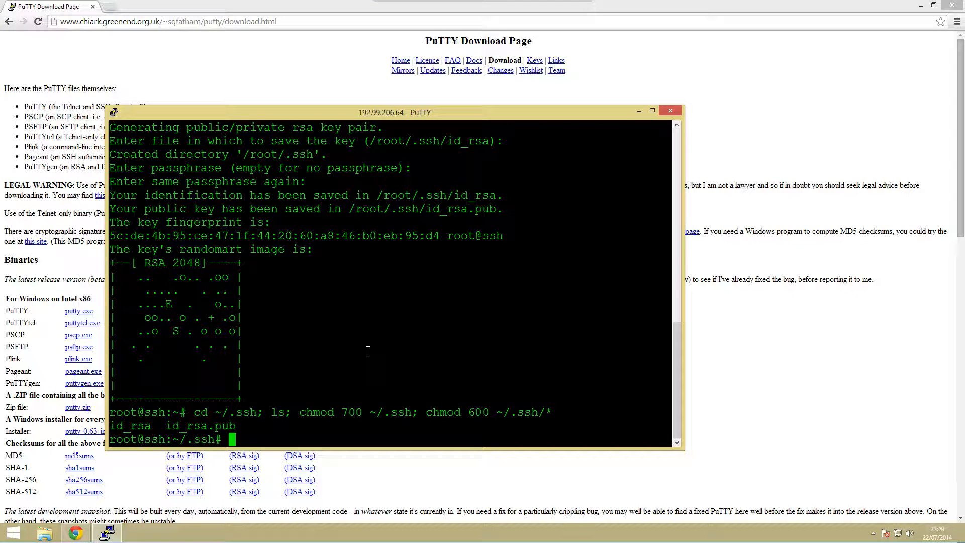
{"action": "mouse_move", "coordinate": [338, 164]}
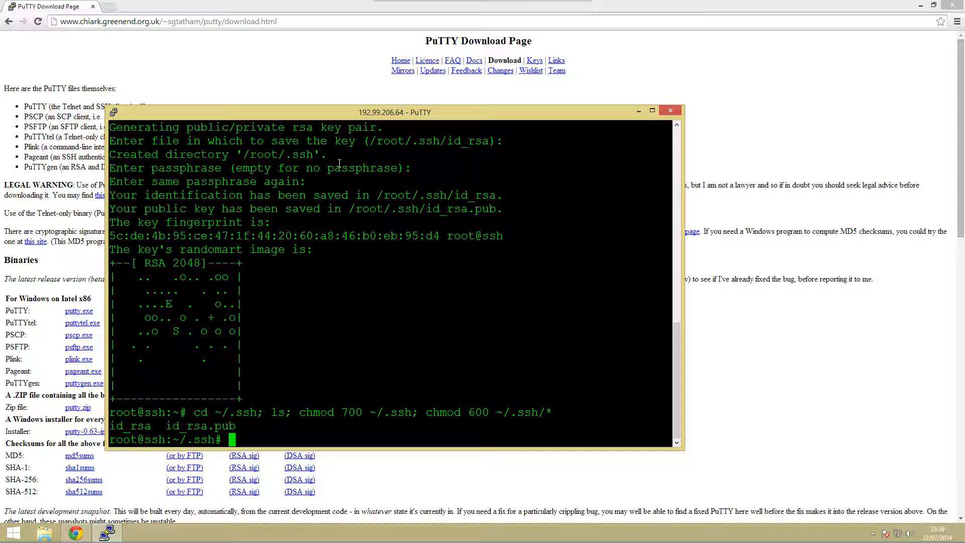
{"action": "mouse_move", "coordinate": [316, 266]}
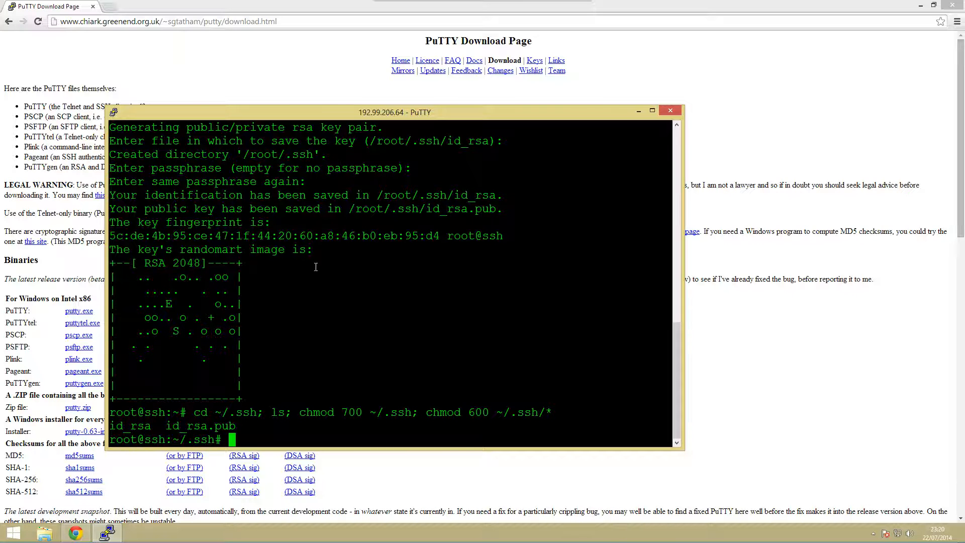
{"action": "type", "text": "cat id_rsa.pub >> authorized_keys"}
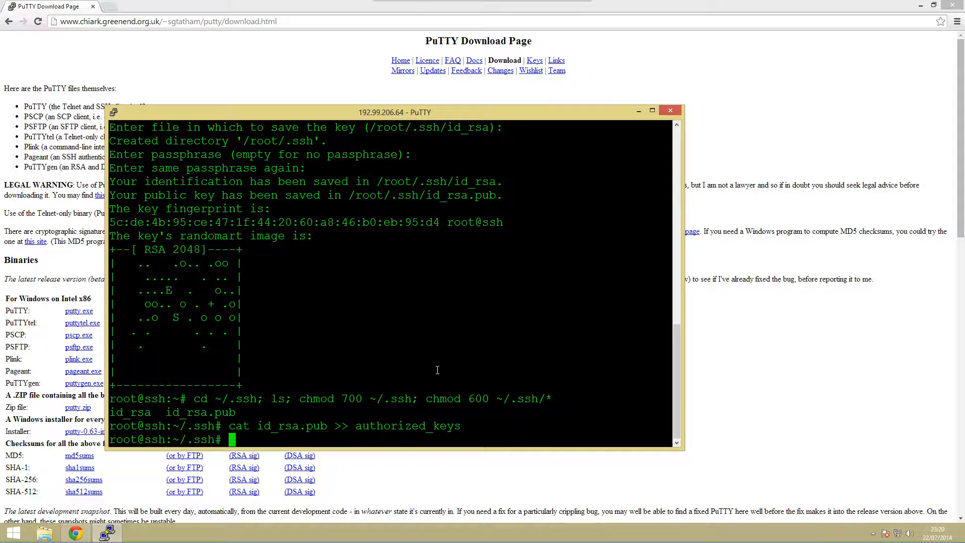
Step: Install nano, look through /etc/ssh/sshd_config, then open id_rsa in nano
{"action": "type", "text": "apt-get install nano; nano /etc/ssh/sshd_config"}
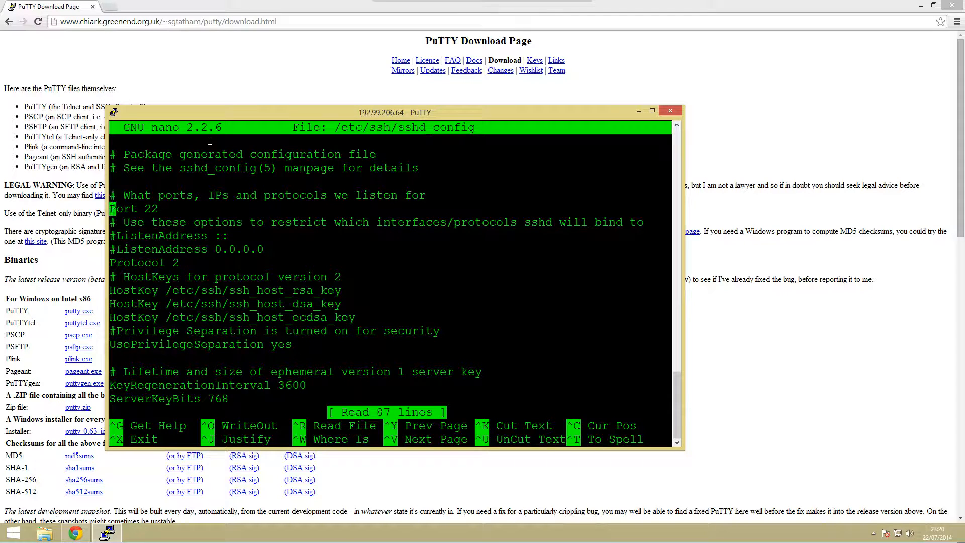
{"action": "scroll", "scroll_direction": "down", "scroll_amount": 3}
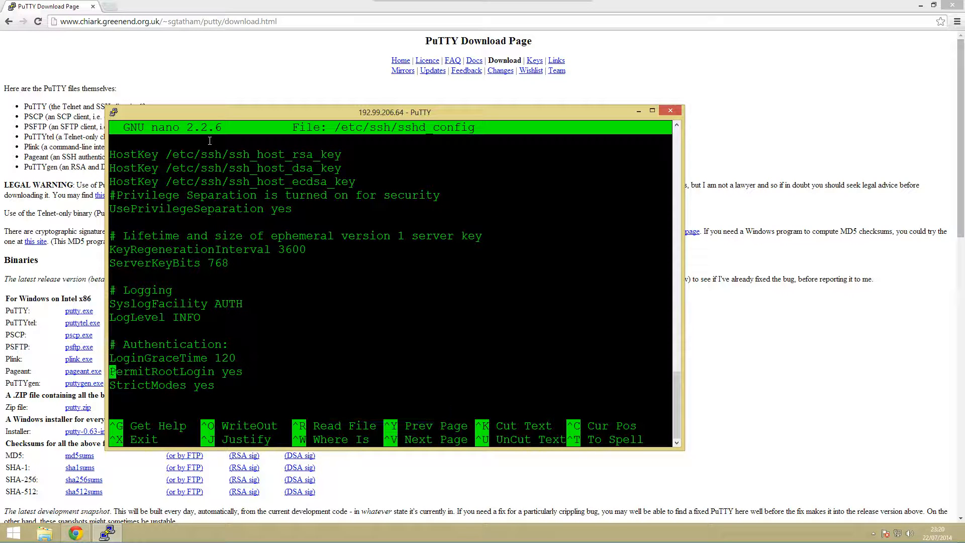
{"action": "scroll", "scroll_direction": "down", "scroll_amount": 3}
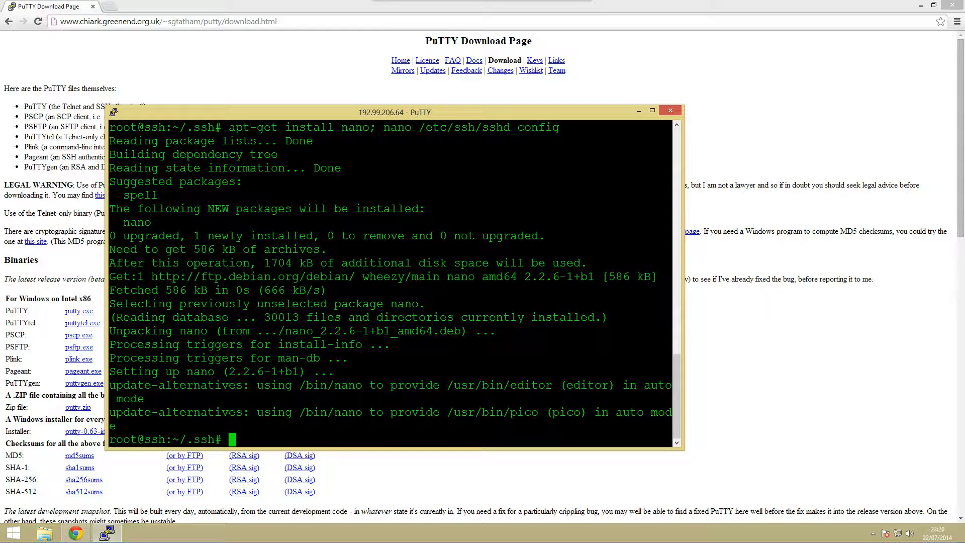
{"action": "type", "text": "nano id_rsa"}
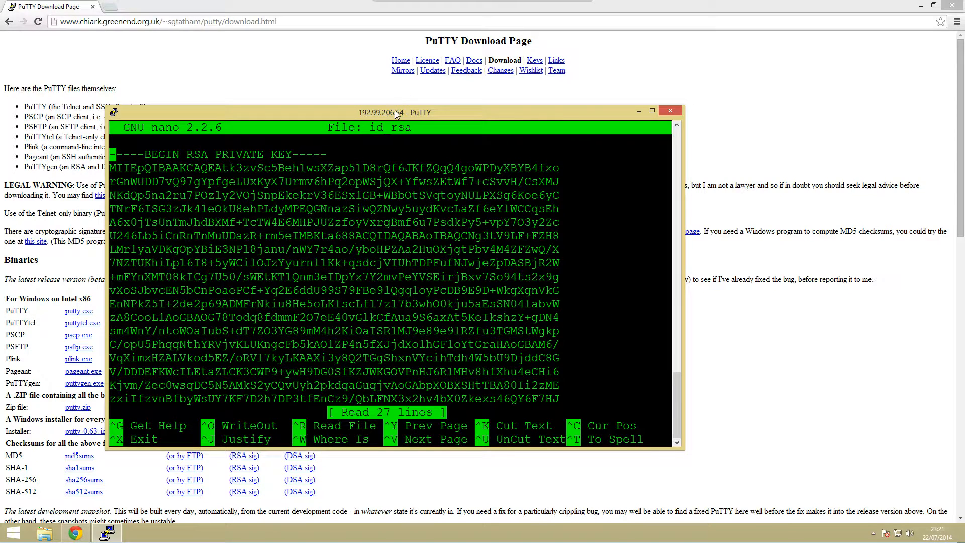
Step: Maximize the terminal, copy the RSA private key text and exit nano with Ctrl+X
{"action": "left_click", "coordinate": [652, 111]}
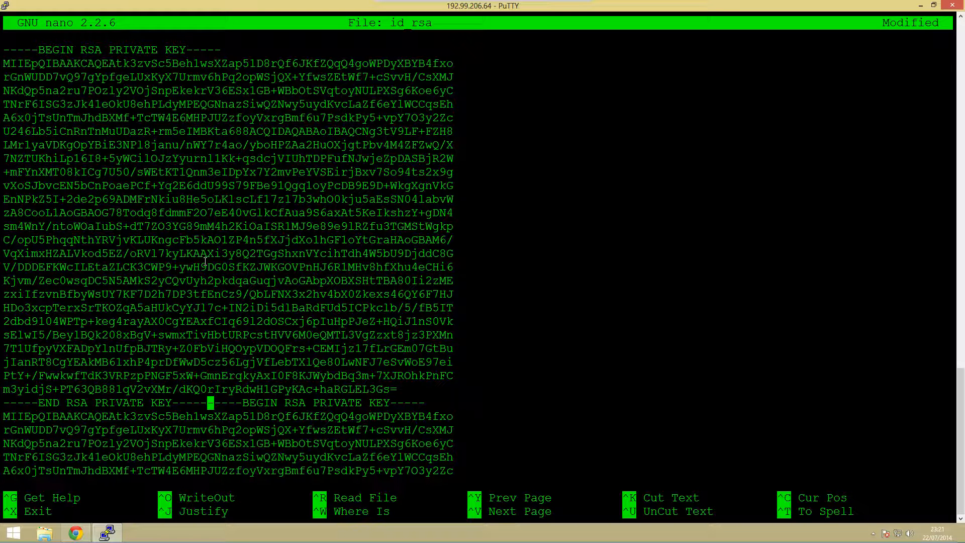
{"action": "key", "text": "ctrl+x"}
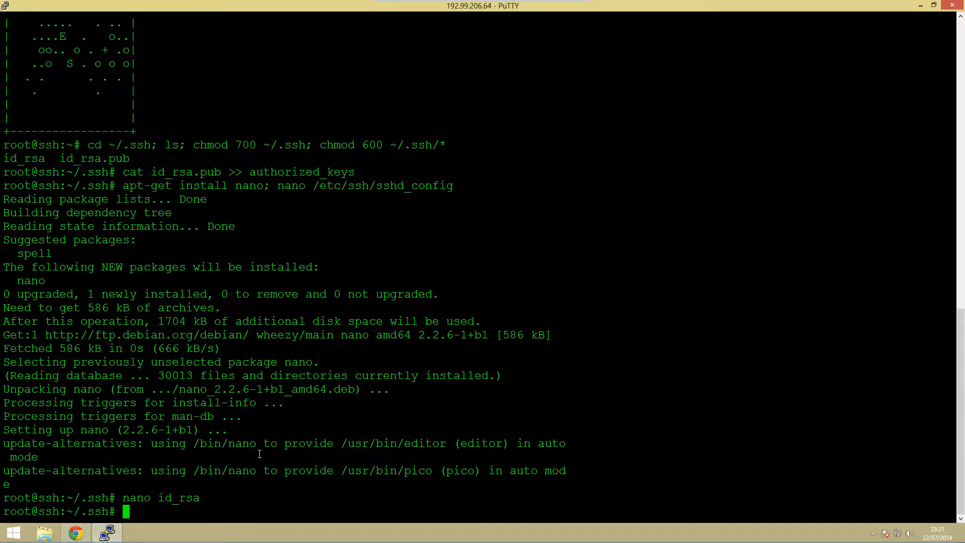
Step: Launch Notepad via Start search, paste the private key and save it as mykey
{"action": "left_click", "coordinate": [12, 530]}
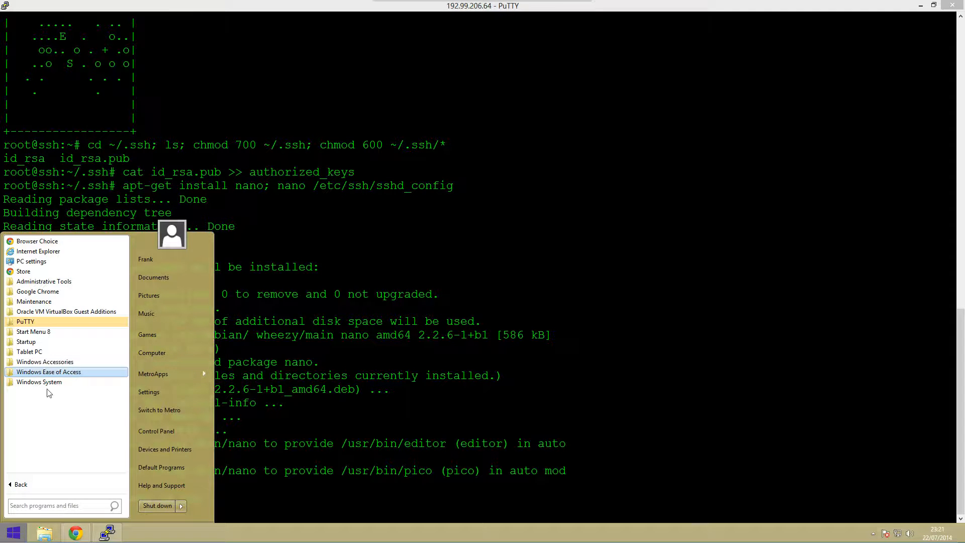
{"action": "type", "text": "n"}
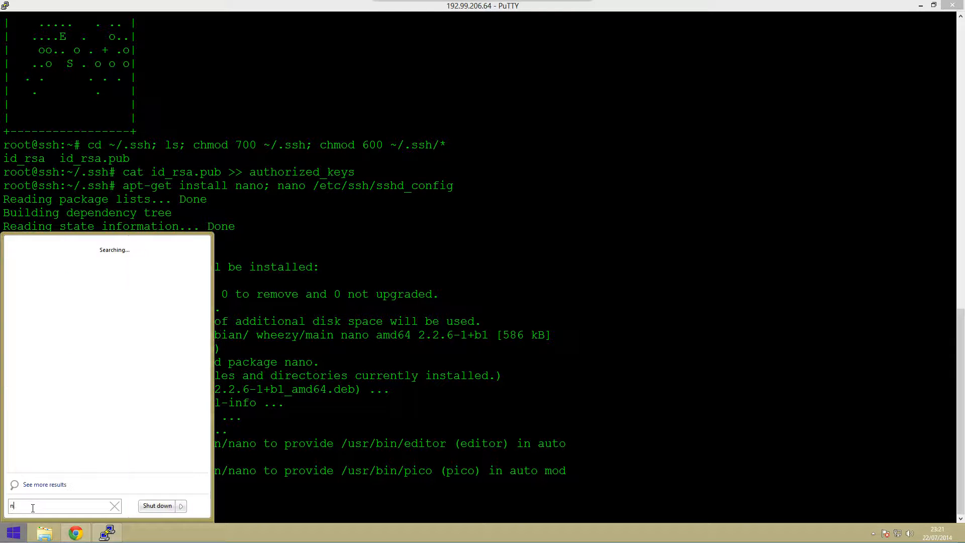
{"action": "type", "text": "ote"}
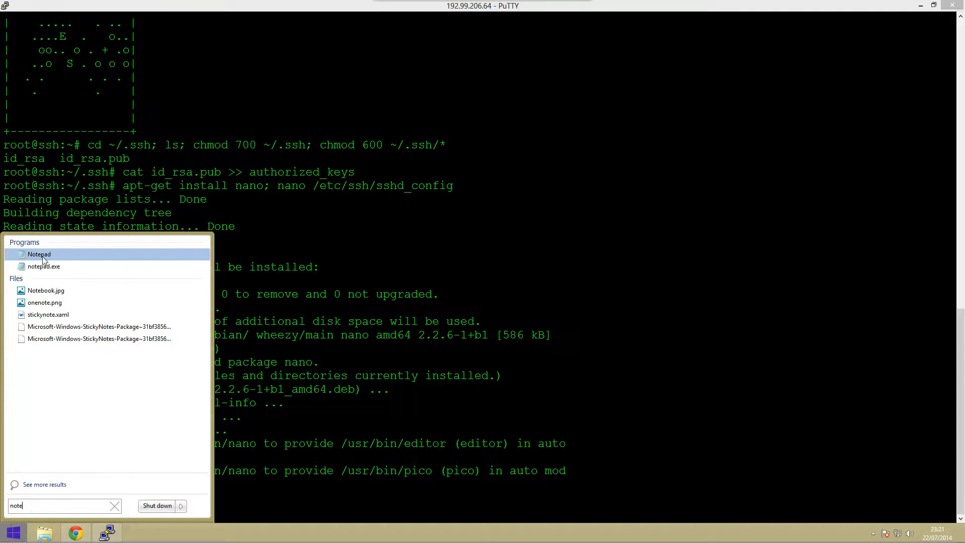
{"action": "left_click", "coordinate": [39, 254]}
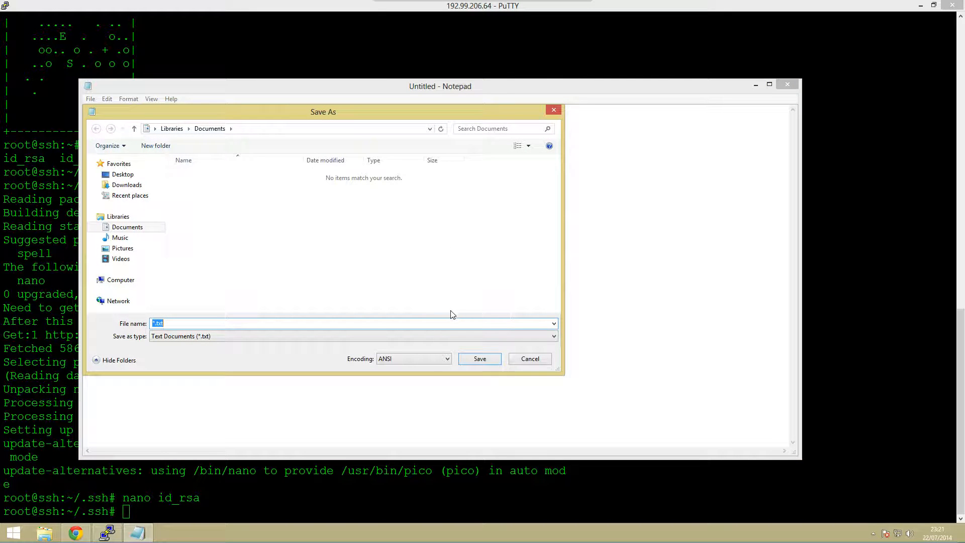
{"action": "type", "text": "my"}
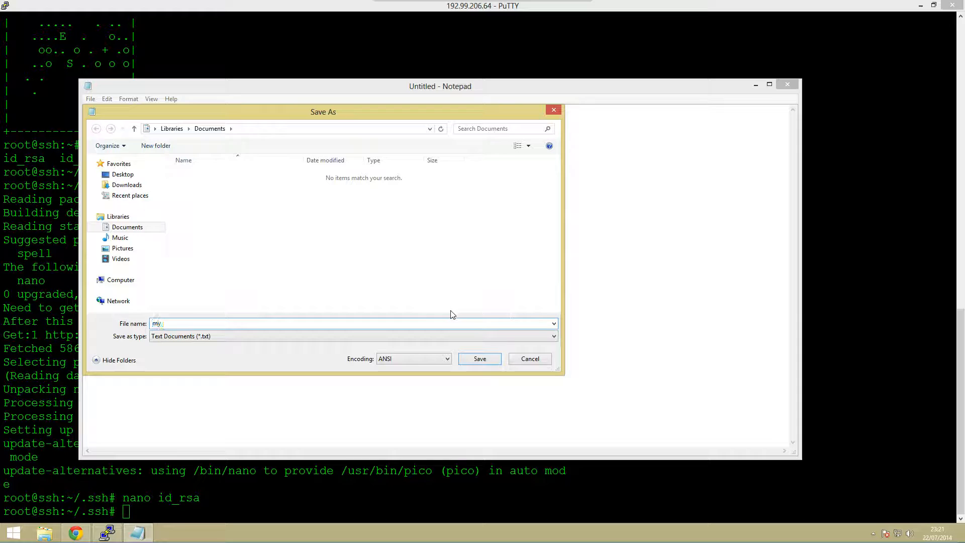
{"action": "left_click", "coordinate": [479, 359]}
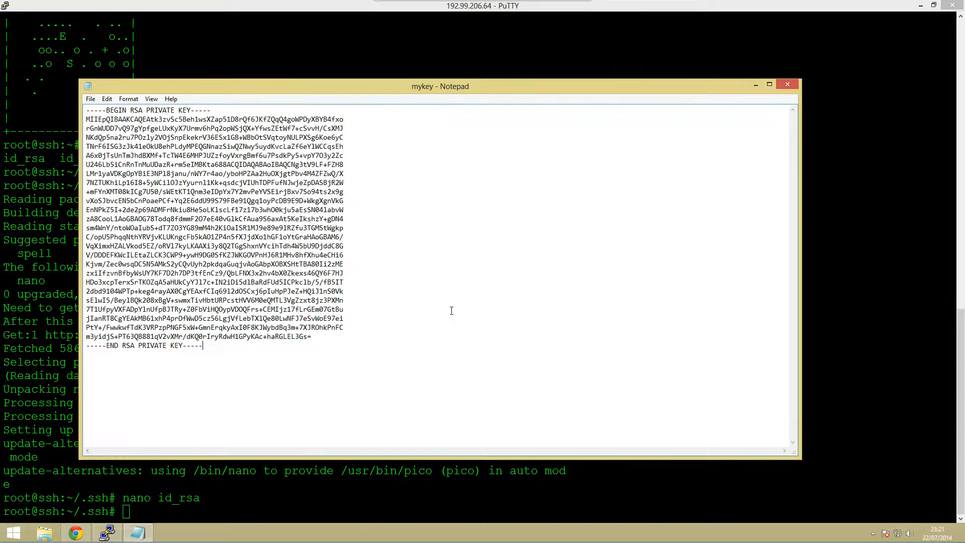
{"action": "mouse_move", "coordinate": [424, 318]}
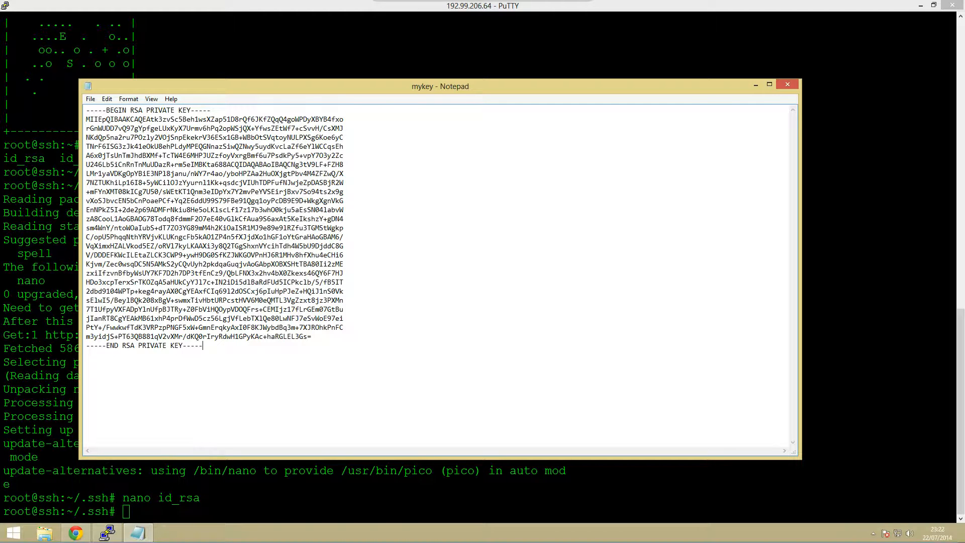
Step: Run 'service ssh restart' in the terminal, then bring up the Start menu
{"action": "left_click", "coordinate": [786, 85]}
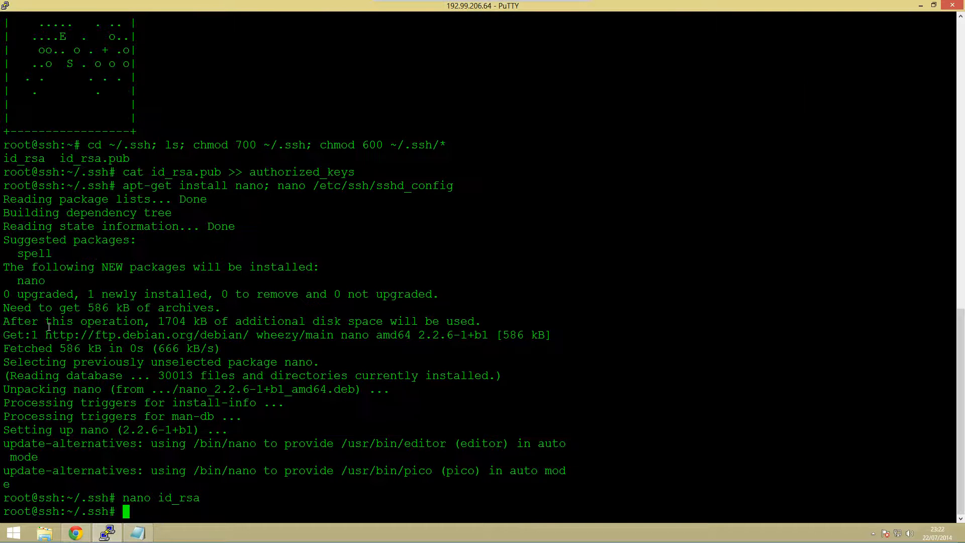
{"action": "type", "text": "service ssh restart"}
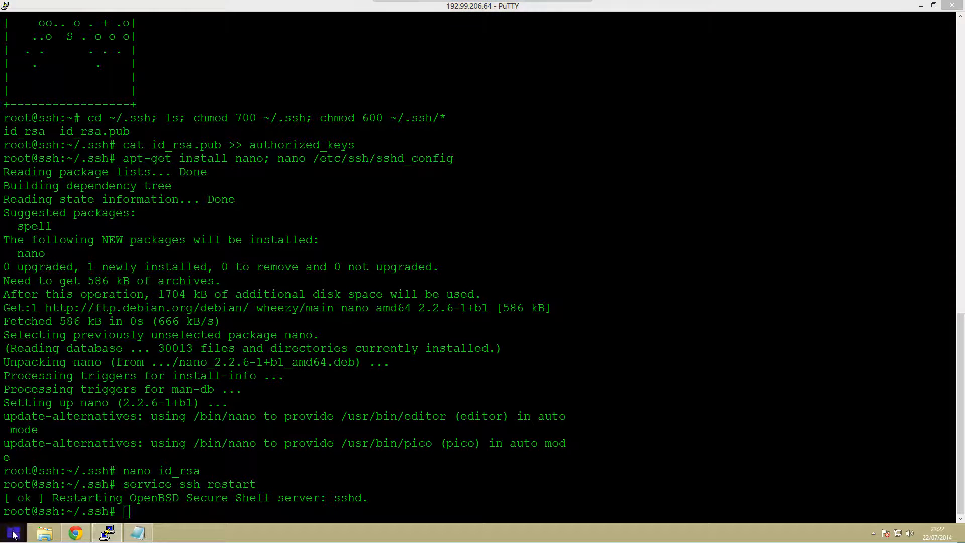
{"action": "left_click", "coordinate": [11, 531]}
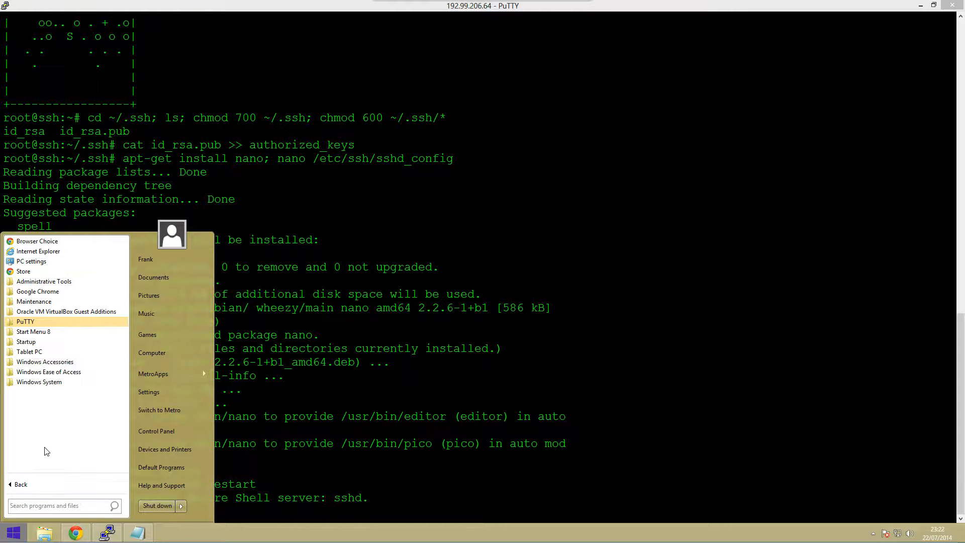
Step: Launch PuTTYgen and import the mykey OpenSSH private key via Conversions > Import key
{"action": "left_click", "coordinate": [25, 322]}
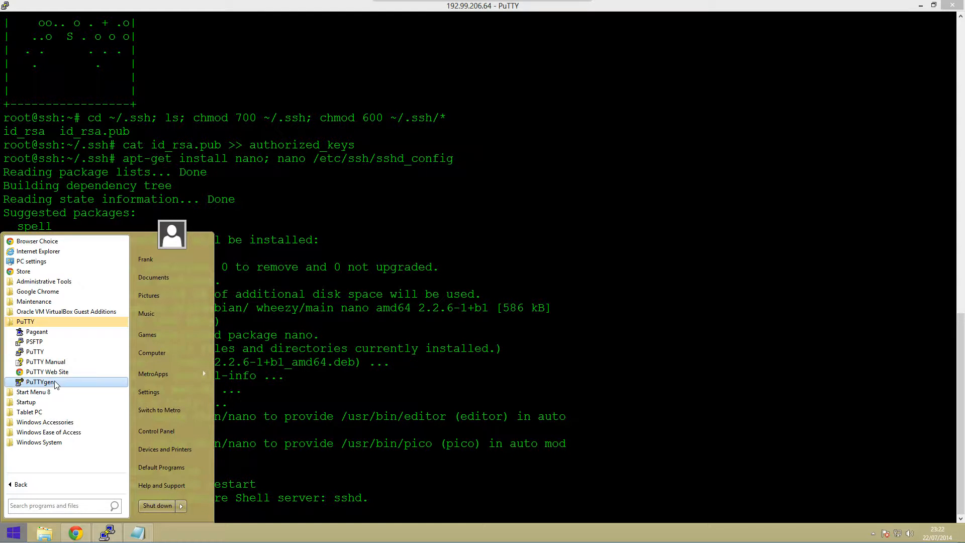
{"action": "left_click", "coordinate": [39, 382]}
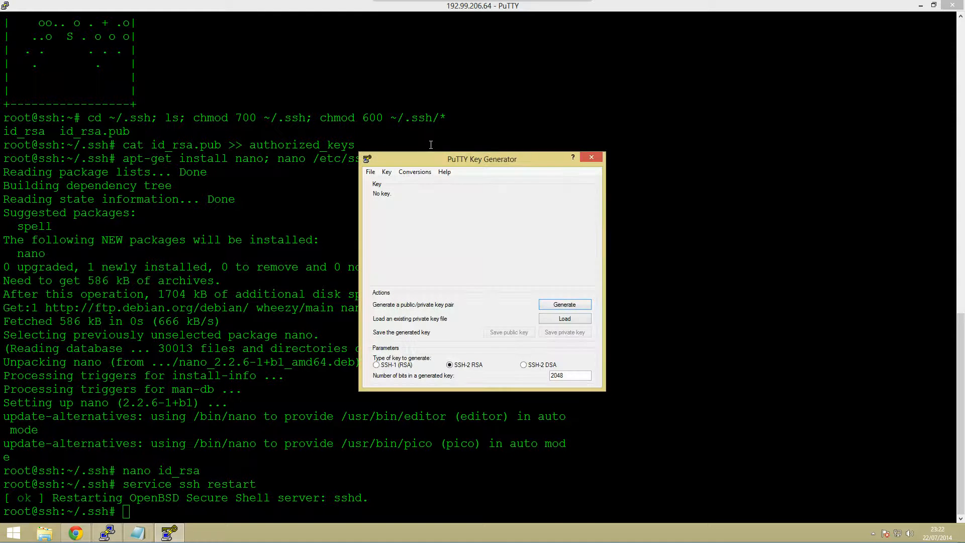
{"action": "left_click", "coordinate": [414, 172]}
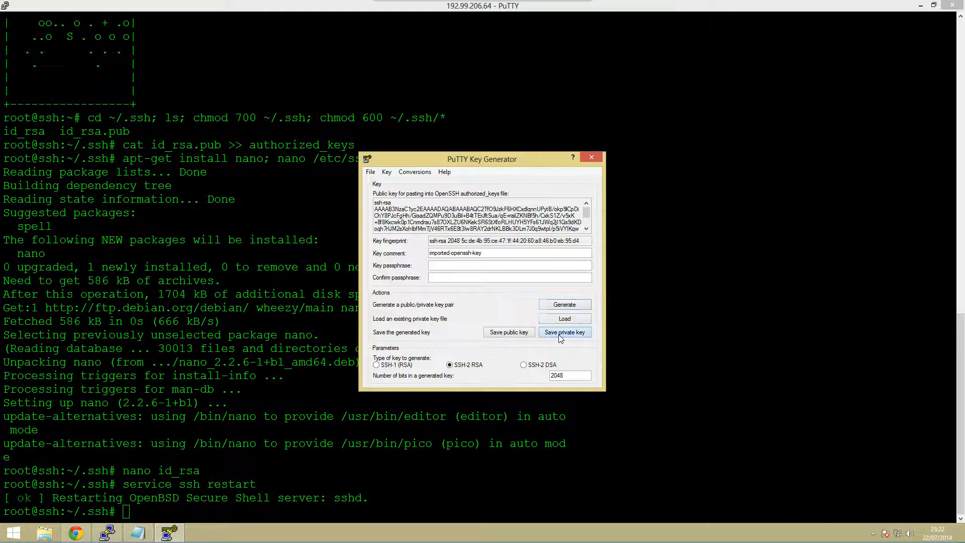
Step: Save it without a passphrase as a PuTTY private key named myk in Documents
{"action": "left_click", "coordinate": [564, 332]}
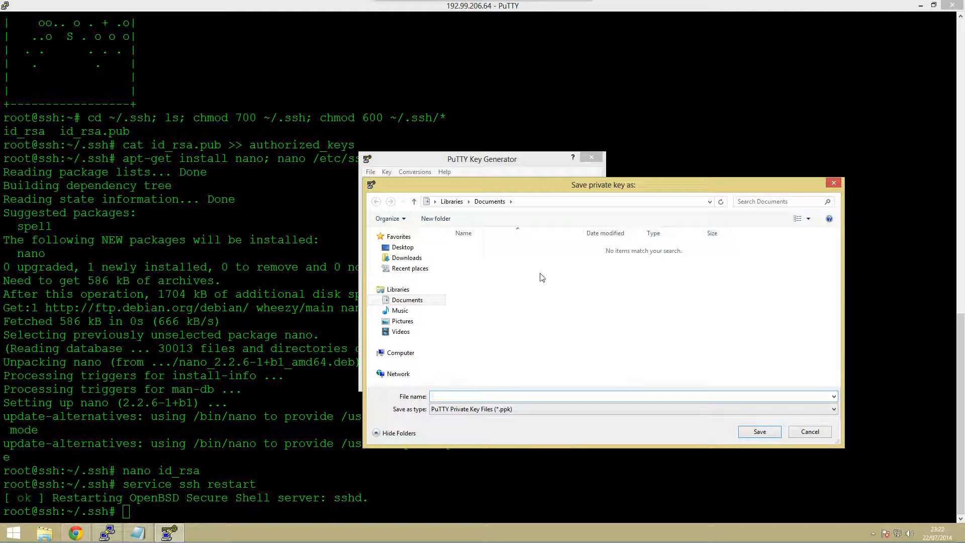
{"action": "left_click", "coordinate": [809, 432]}
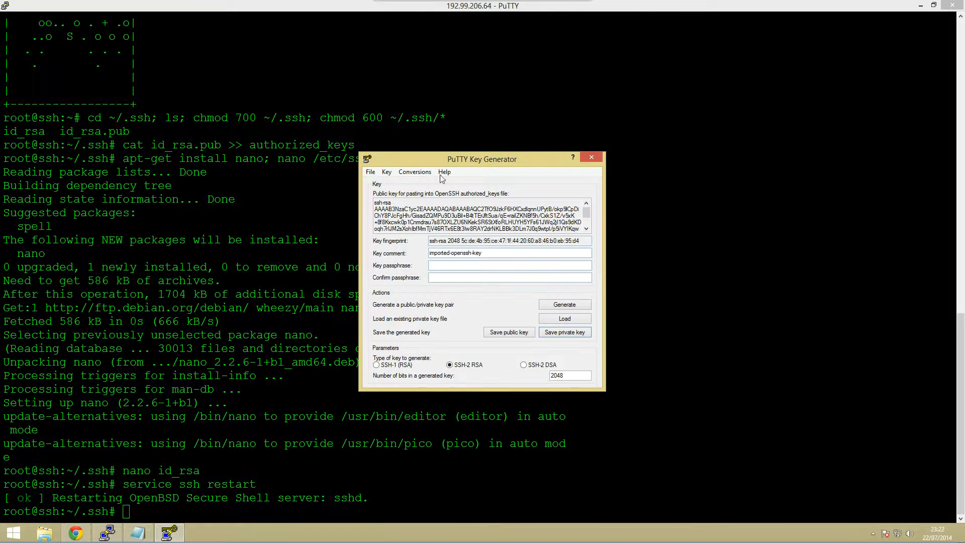
{"action": "left_click", "coordinate": [563, 332]}
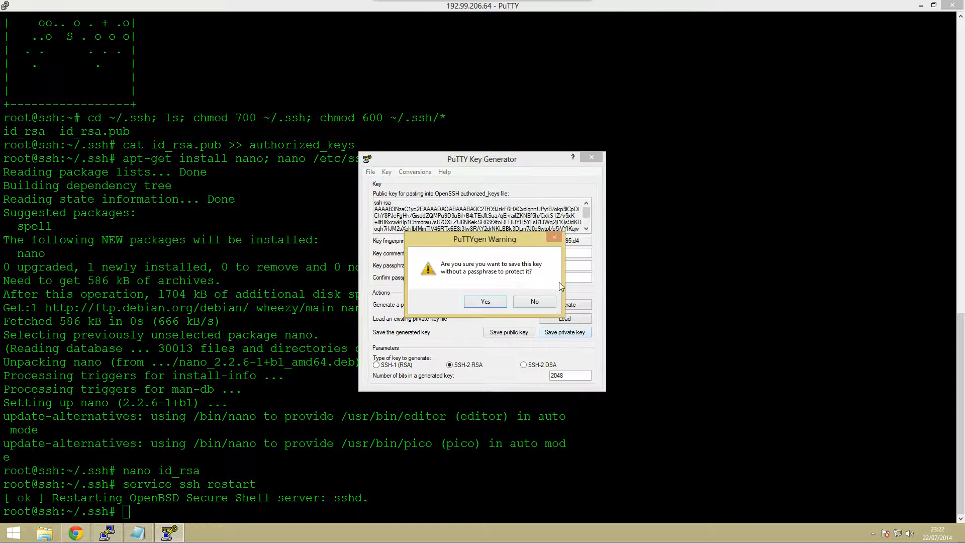
{"action": "mouse_move", "coordinate": [480, 277]}
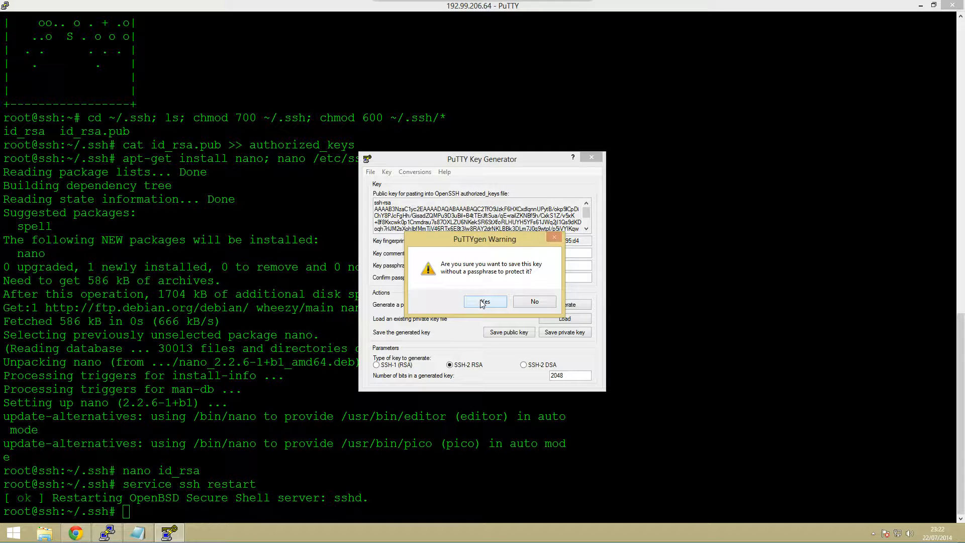
{"action": "left_click", "coordinate": [485, 302]}
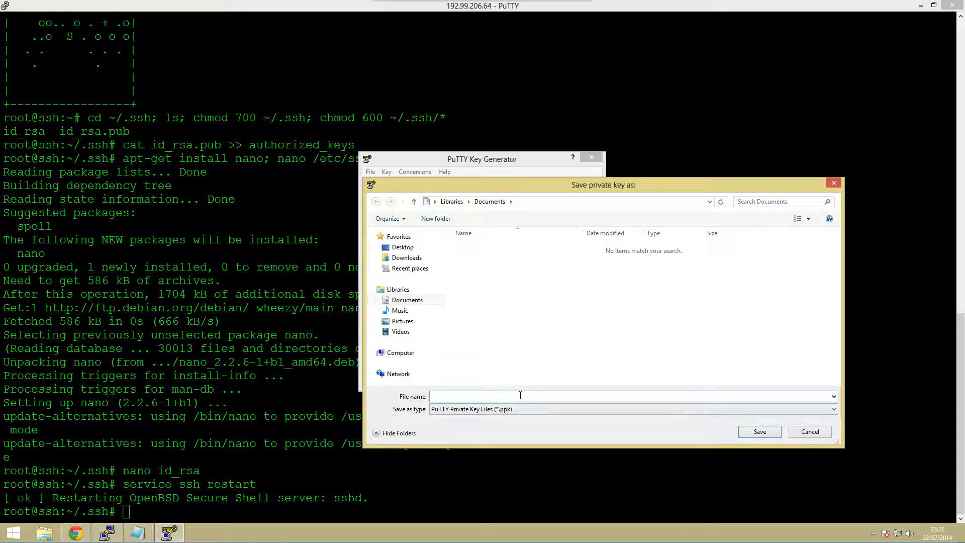
{"action": "type", "text": "myk"}
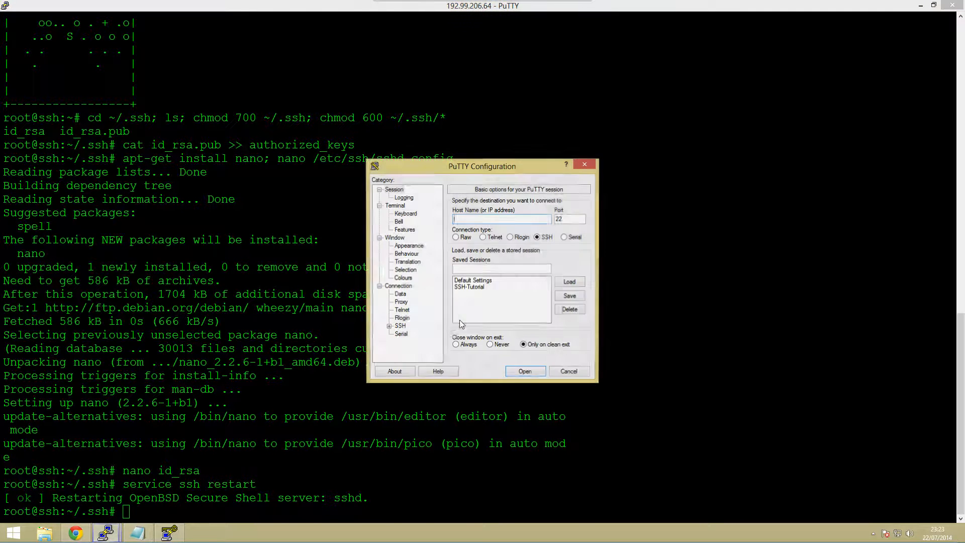
Step: Load the SSH-Tutorial saved session and go to its SSH authentication settings
{"action": "left_click", "coordinate": [470, 287]}
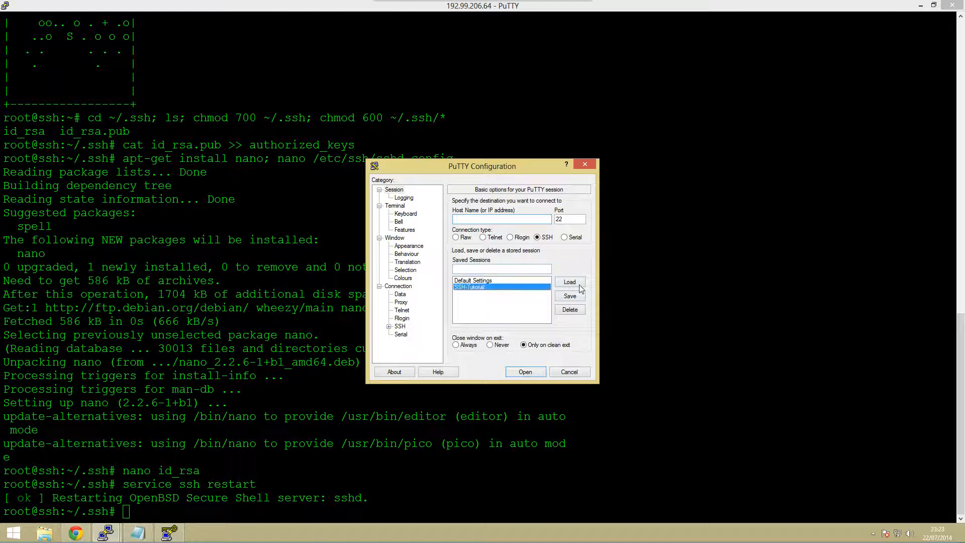
{"action": "left_click", "coordinate": [569, 281]}
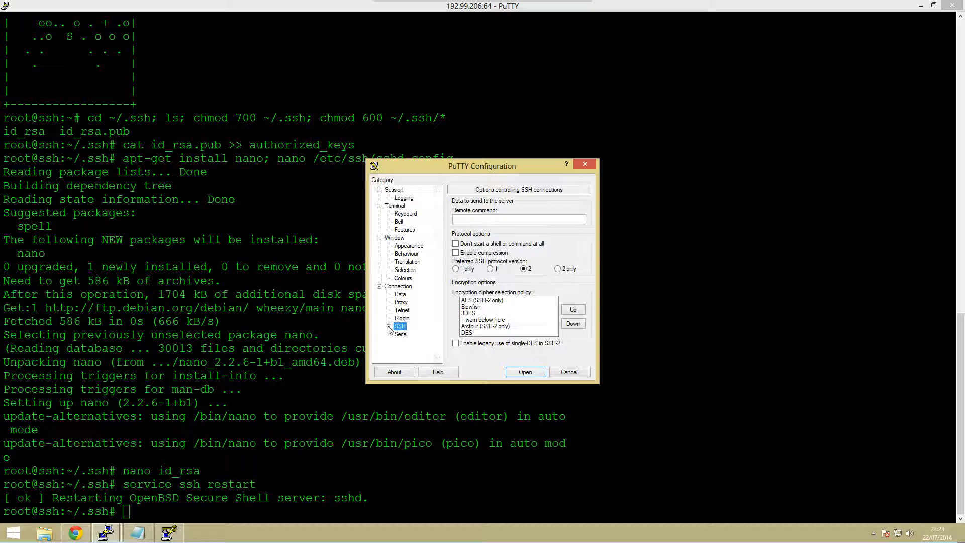
{"action": "left_click", "coordinate": [409, 325]}
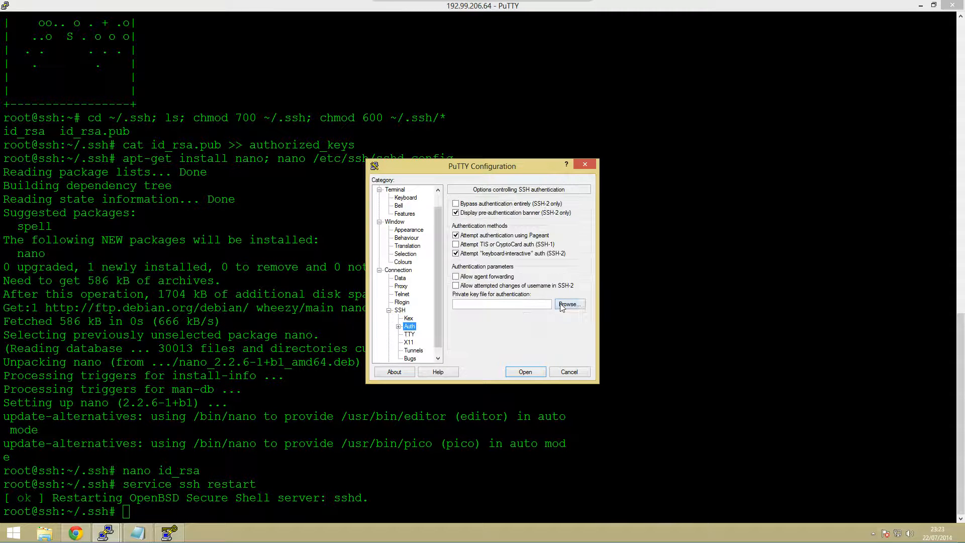
Step: Attach mykey.ppk as the private key and start the connection
{"action": "left_click", "coordinate": [567, 304]}
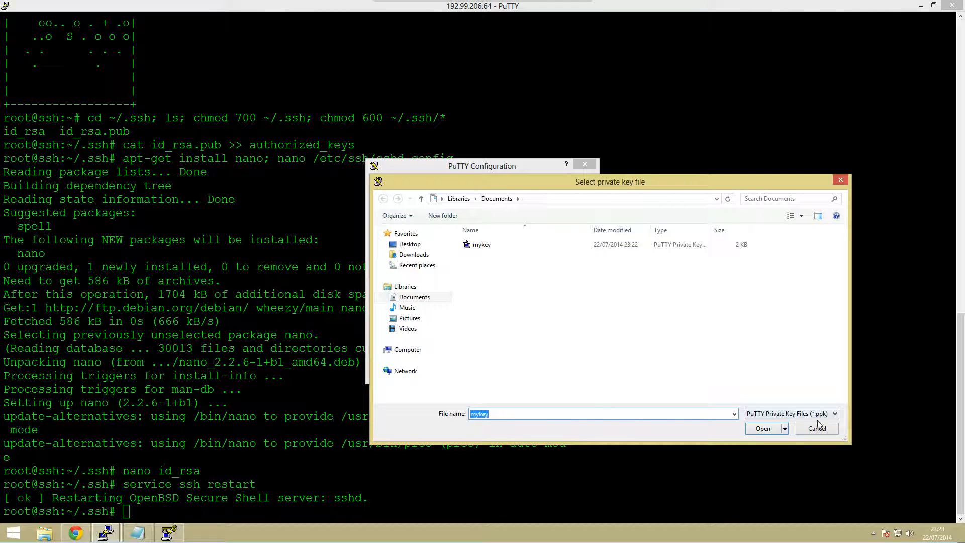
{"action": "mouse_move", "coordinate": [762, 428]}
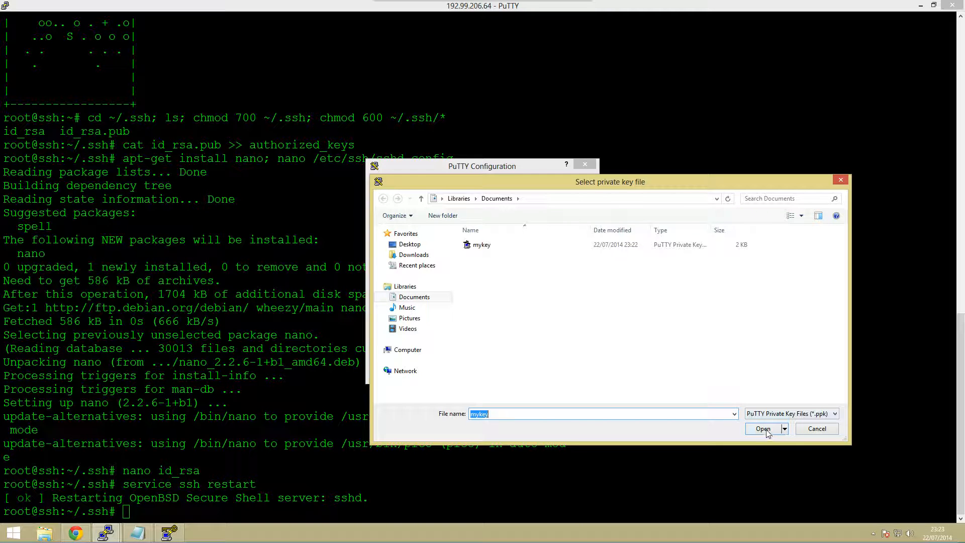
{"action": "left_click", "coordinate": [763, 429]}
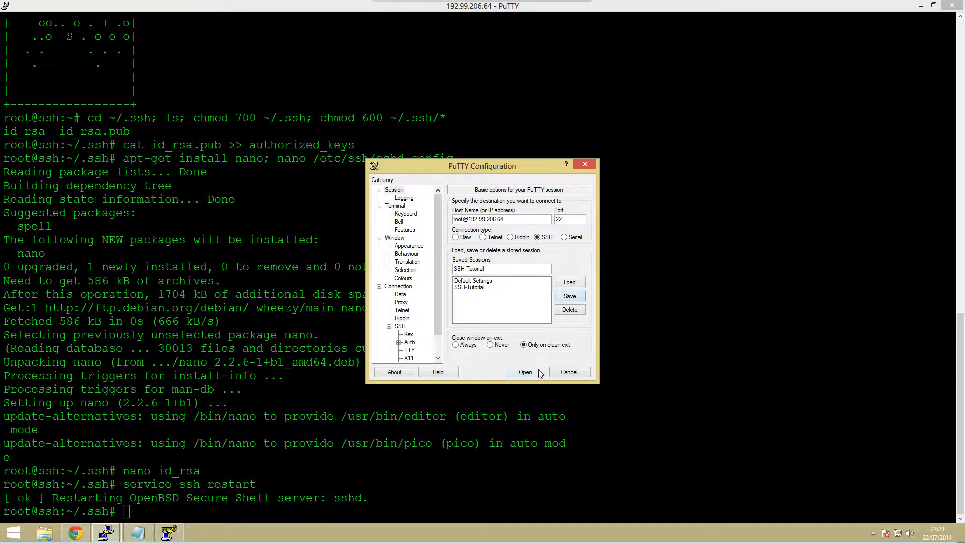
{"action": "left_click", "coordinate": [524, 372]}
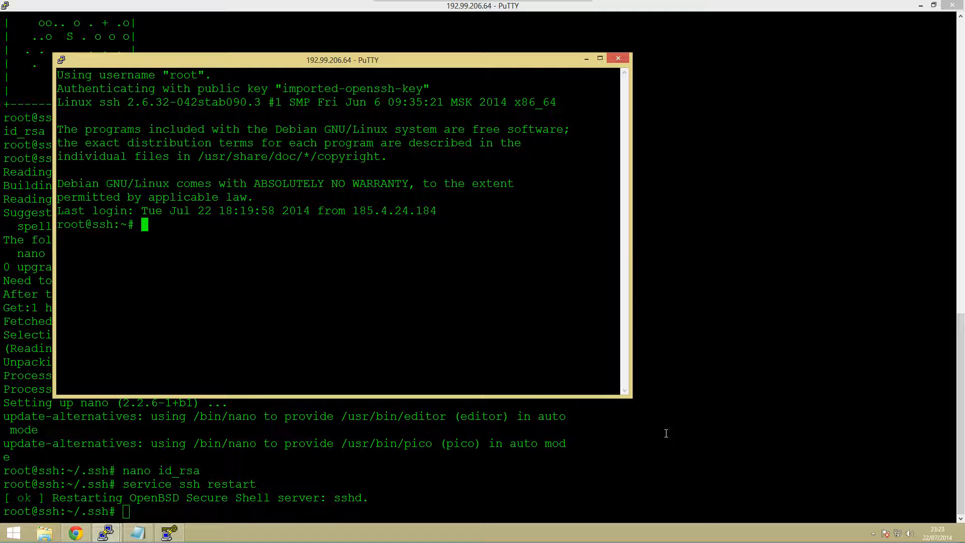
{"action": "mouse_move", "coordinate": [662, 368]}
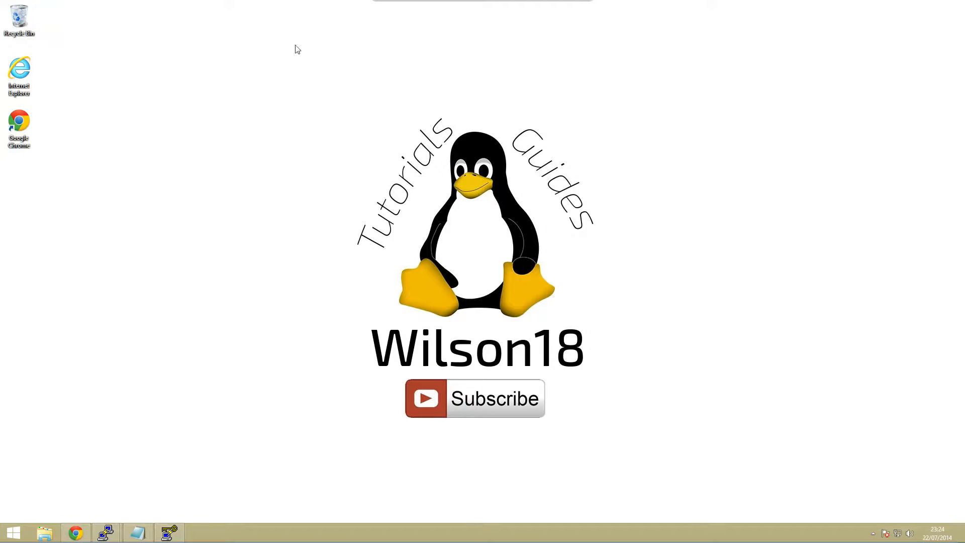
{"action": "mouse_move", "coordinate": [217, 43]}
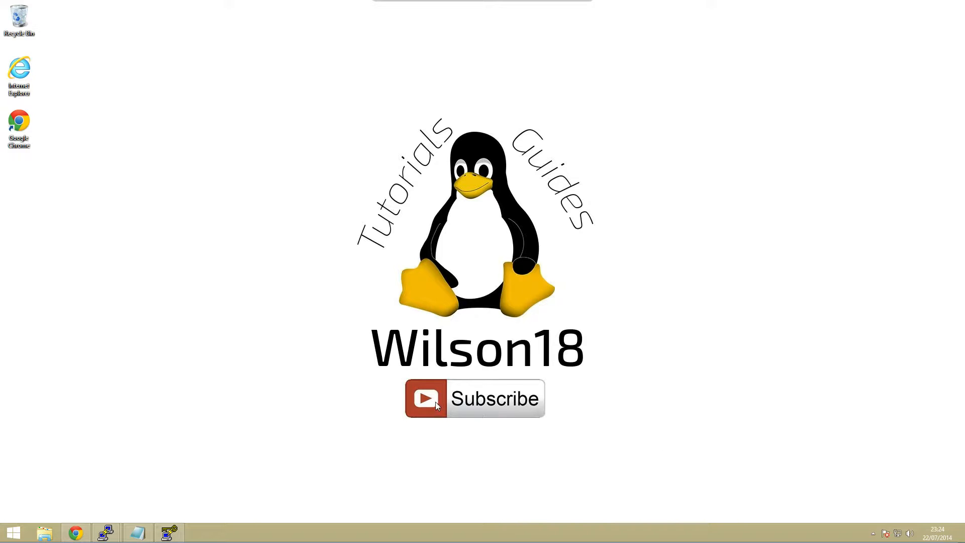
{"action": "mouse_move", "coordinate": [501, 408]}
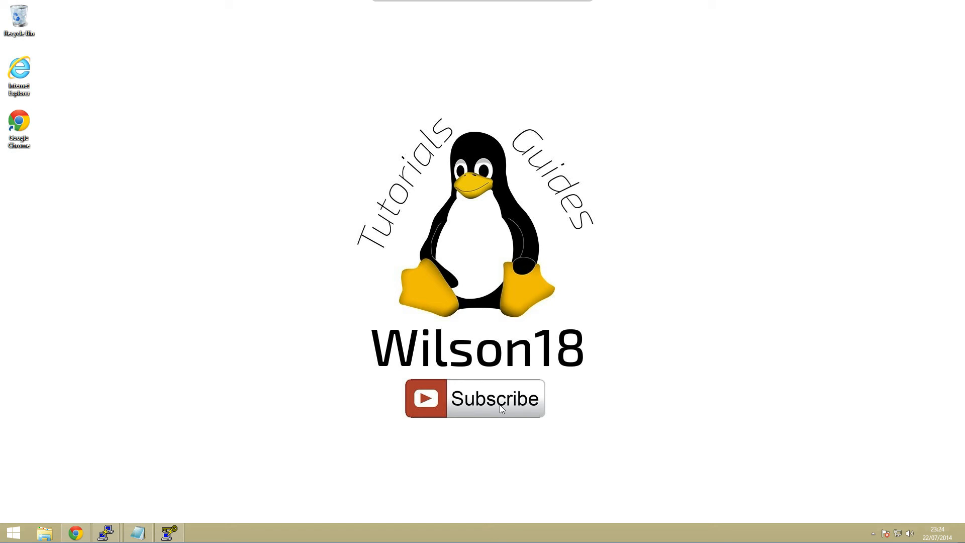
{"action": "mouse_move", "coordinate": [499, 410]}
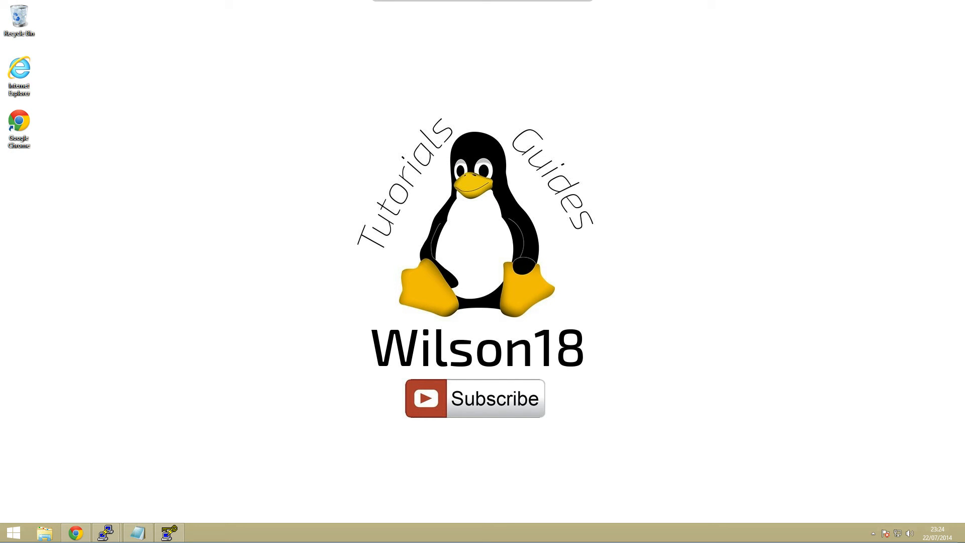